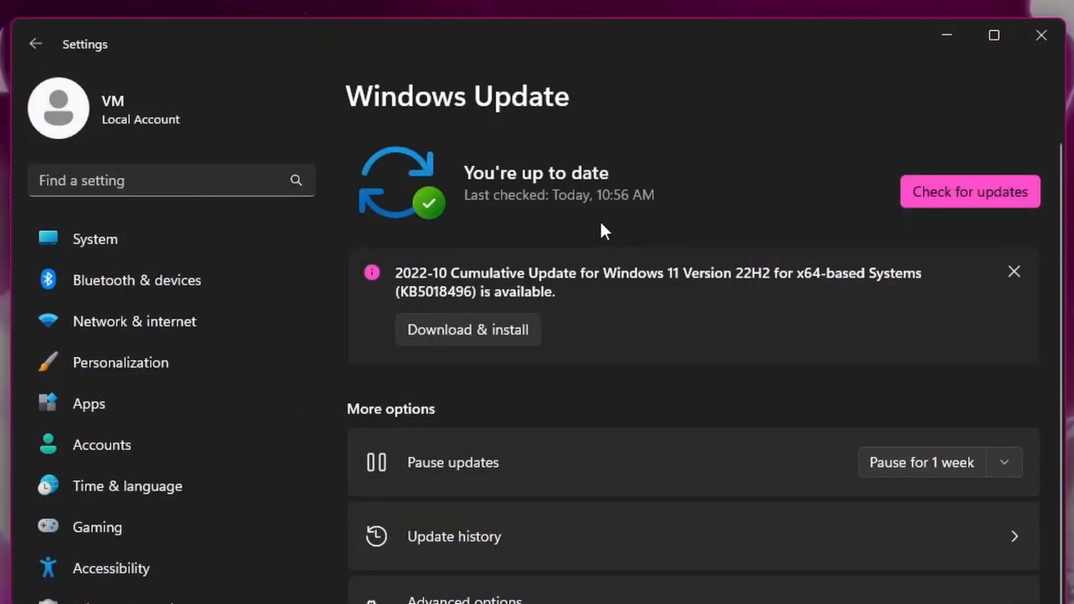
pyautogui.moveTo(777, 299)
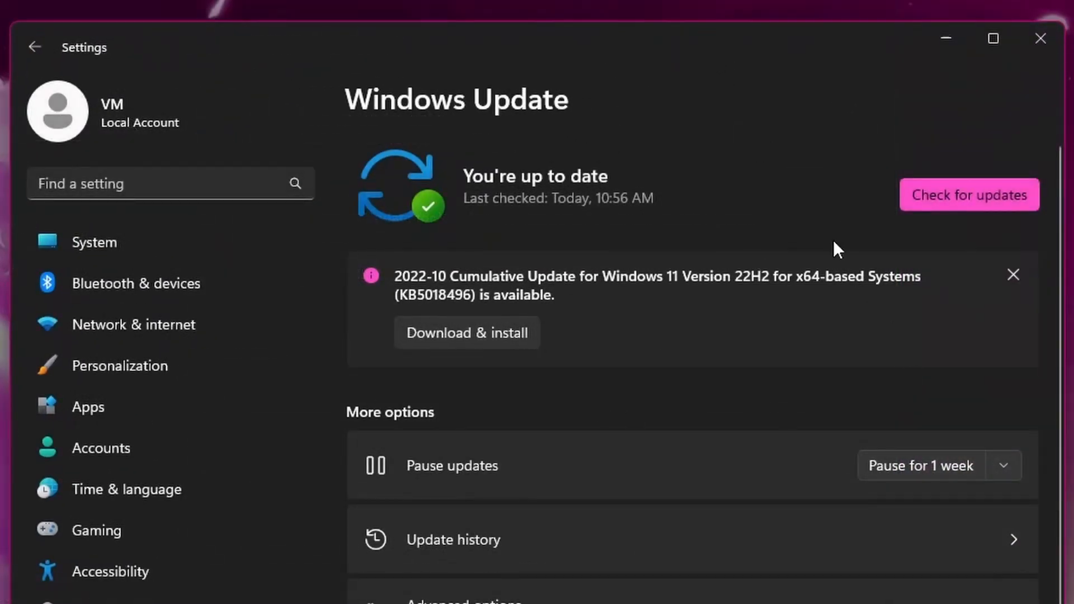
pyautogui.moveTo(1053, 347)
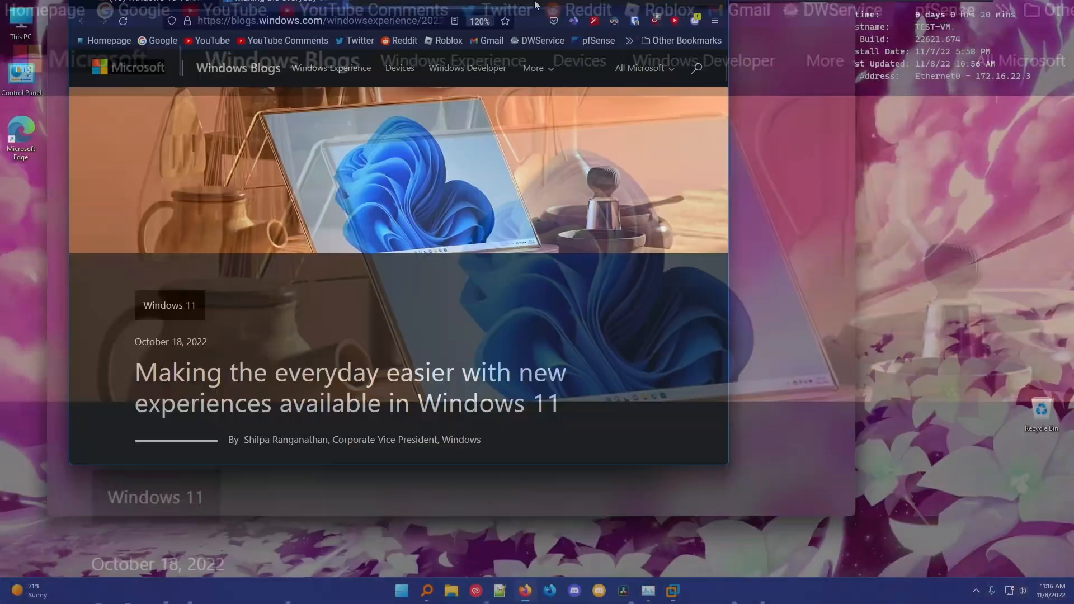
# - Switch to the Windows Blogs article and scroll down to its Tabbed File Explorer section
pyautogui.click(1036, 13)
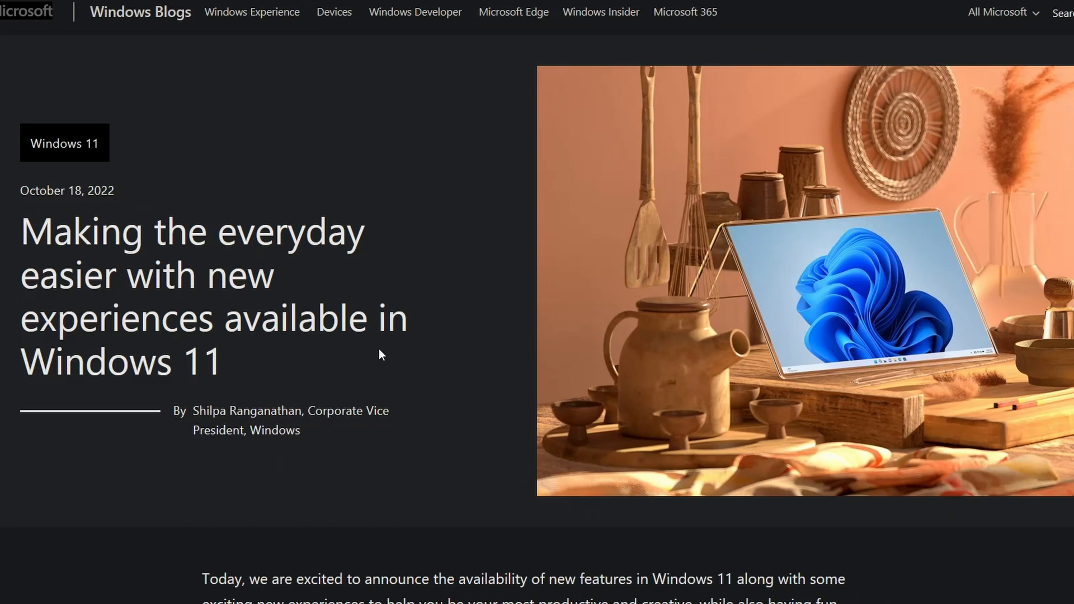
pyautogui.moveTo(454, 320)
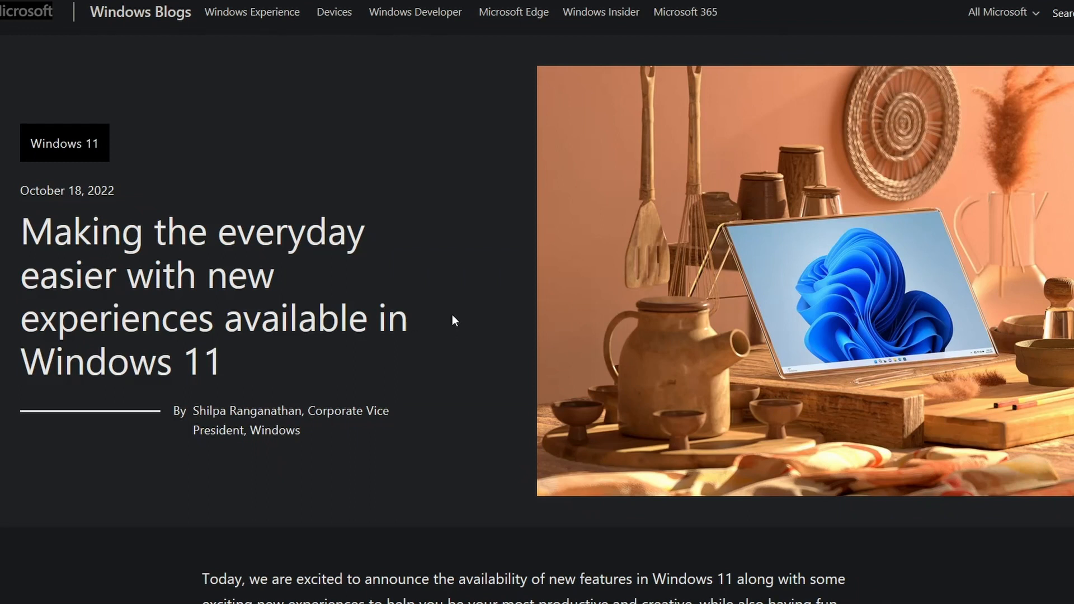
pyautogui.moveTo(463, 283)
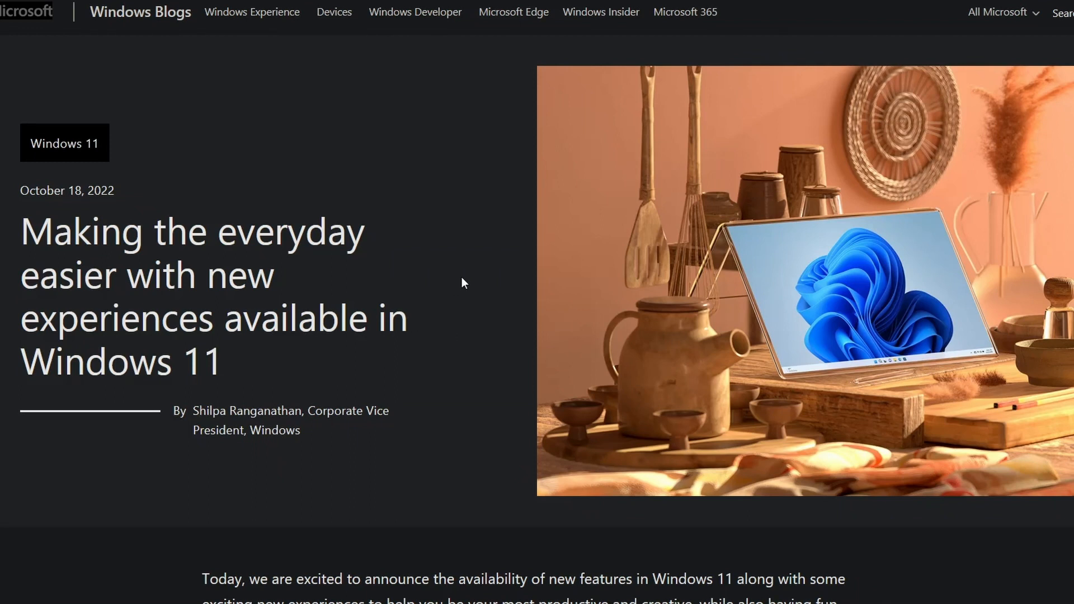
pyautogui.scroll(-3)
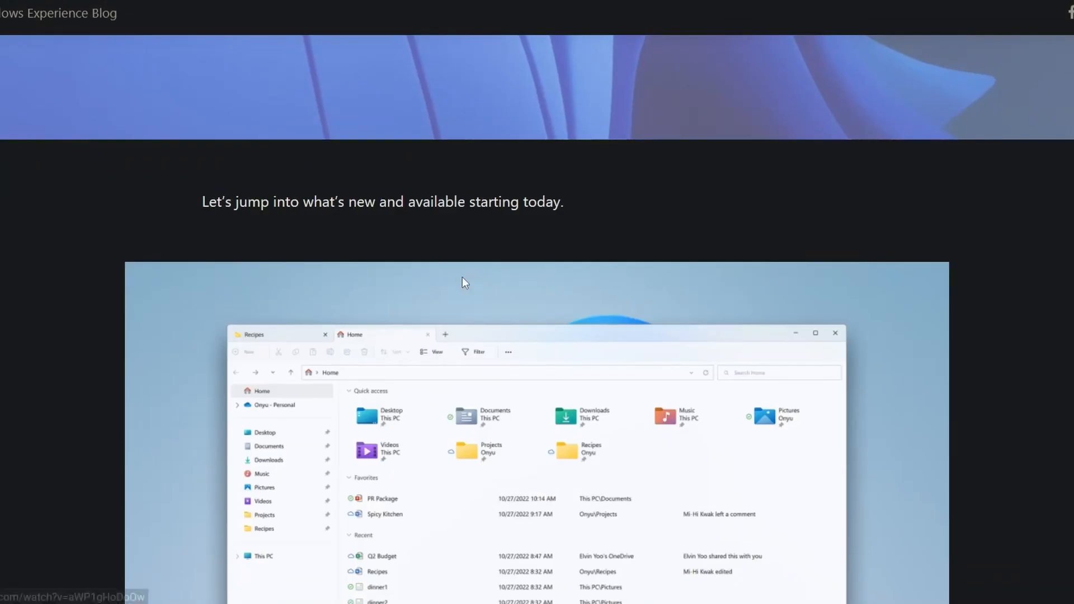
pyautogui.scroll(-3)
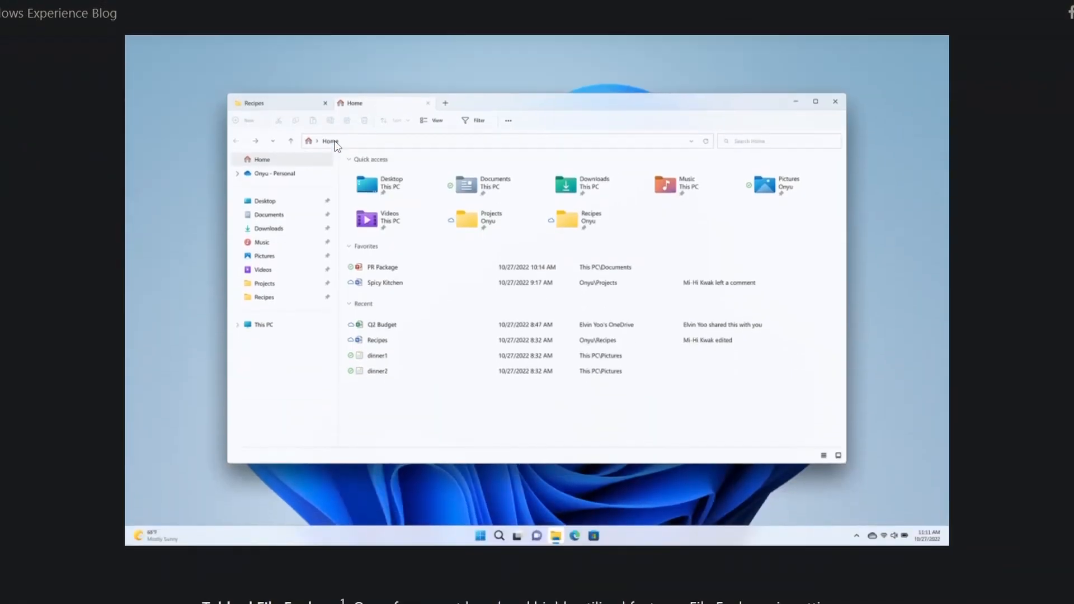
pyautogui.scroll(-3)
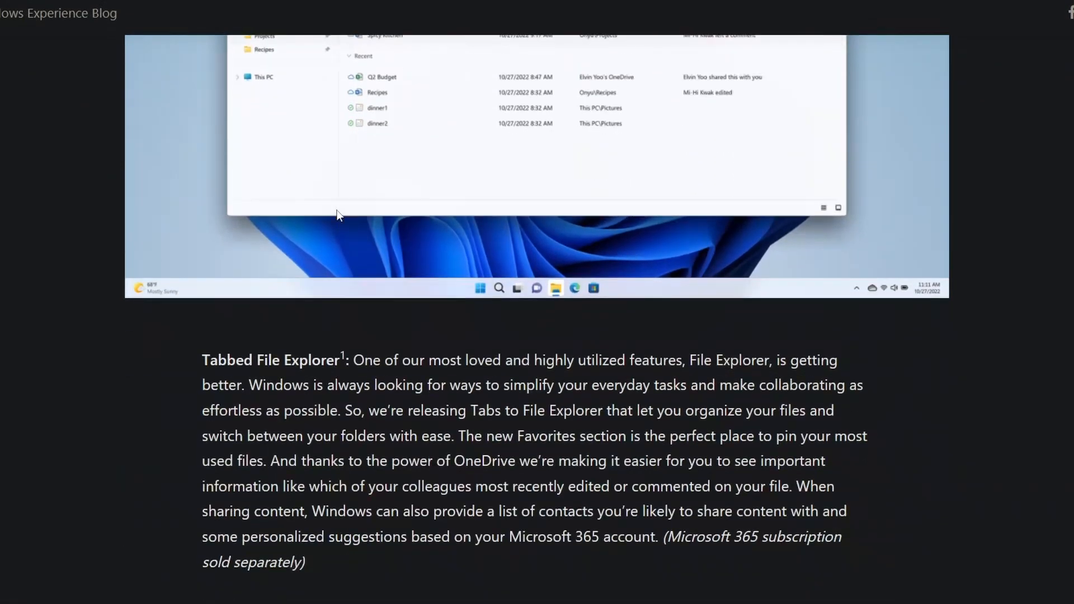
pyautogui.scroll(-3)
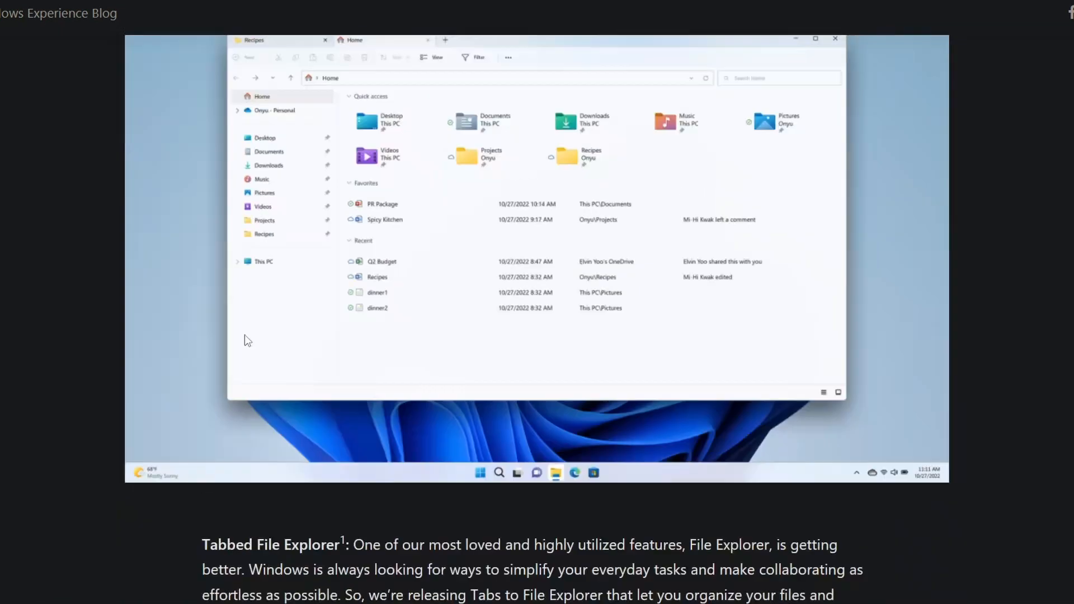
pyautogui.scroll(-3)
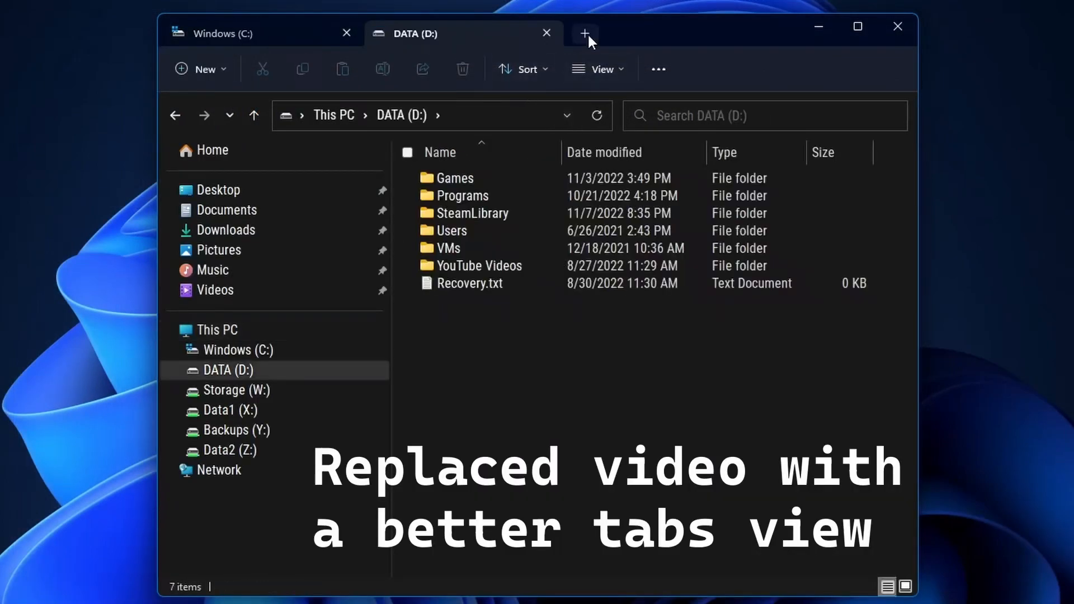
# - Add two more File Explorer drive tabs, then switch between the DATA (D:) and Windows (C:) tabs
pyautogui.click(585, 33)
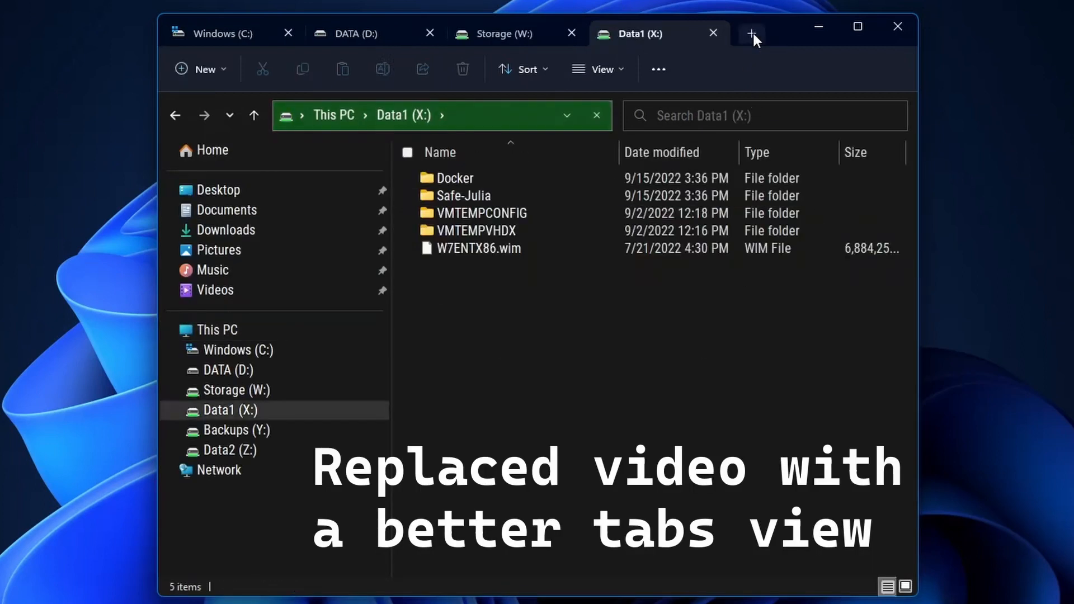
pyautogui.click(751, 33)
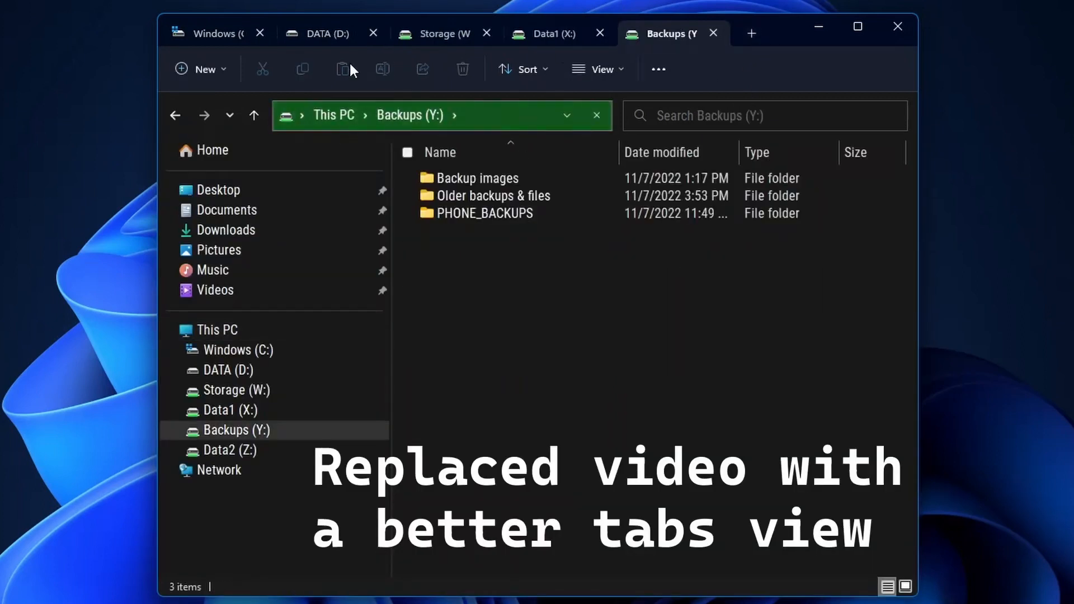
pyautogui.click(323, 33)
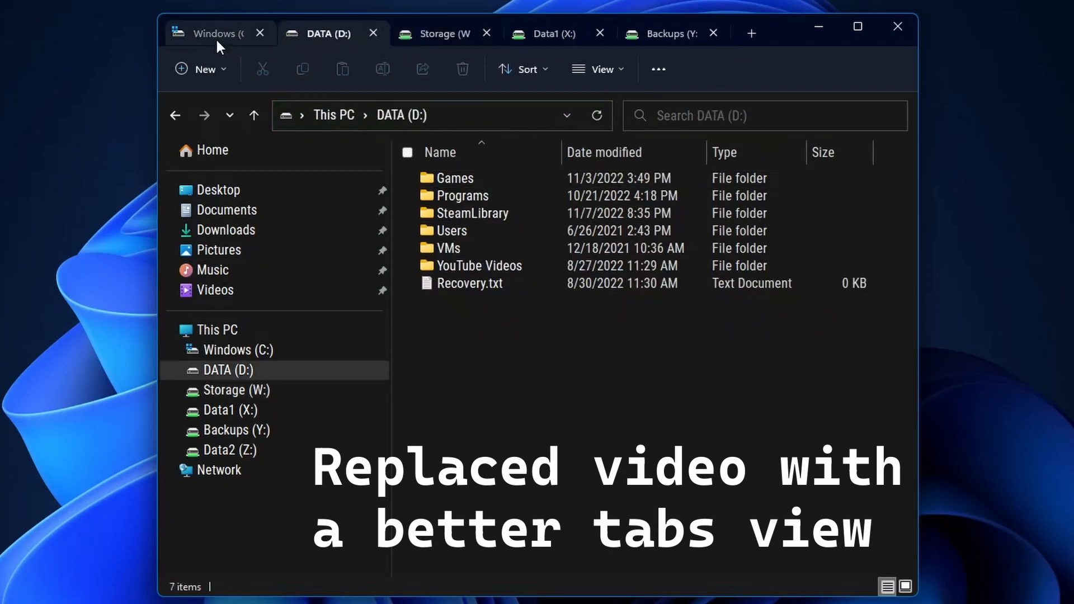
pyautogui.click(442, 33)
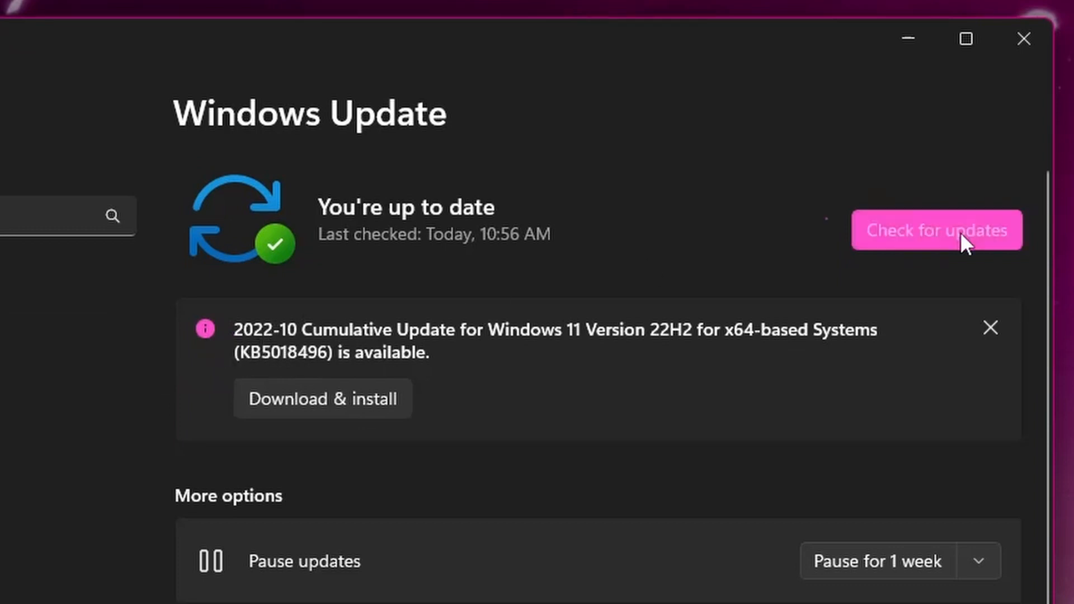
# - Check for Windows updates so the new updates start downloading and installing
pyautogui.click(936, 230)
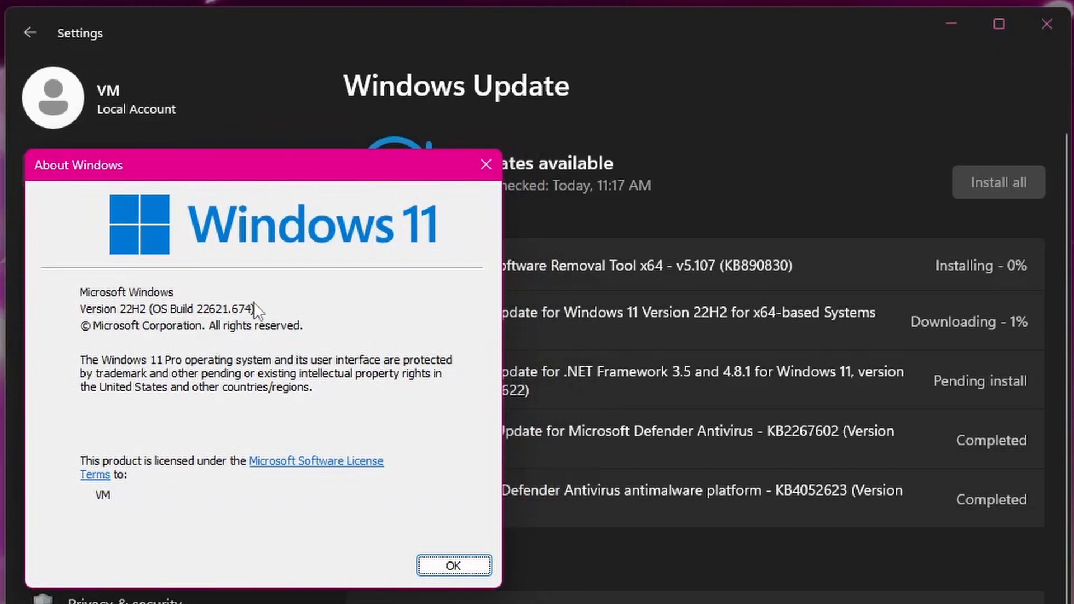
pyautogui.moveTo(344, 274)
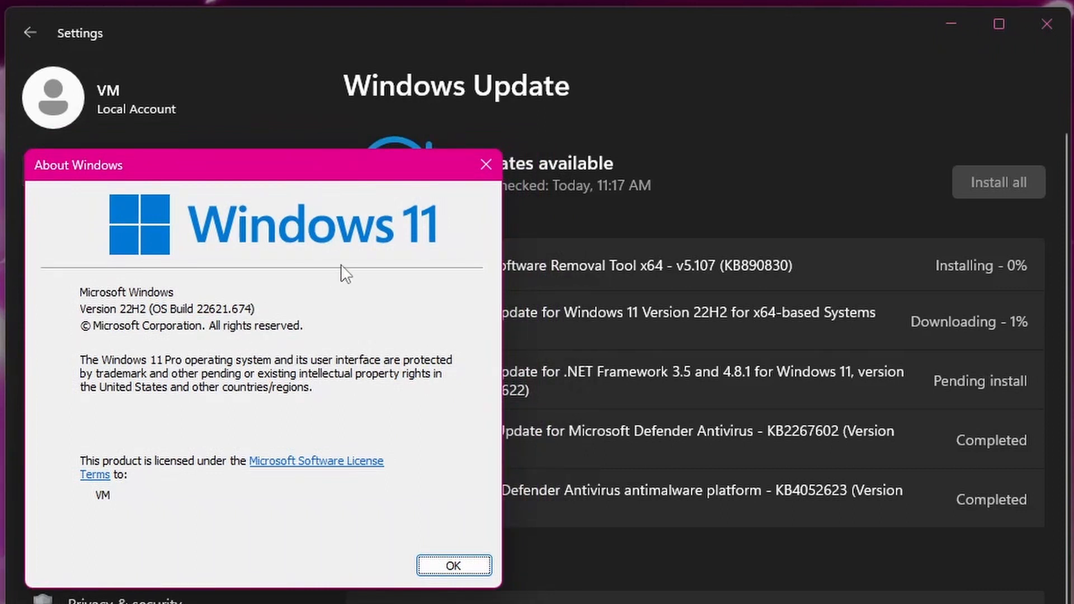
pyautogui.moveTo(319, 302)
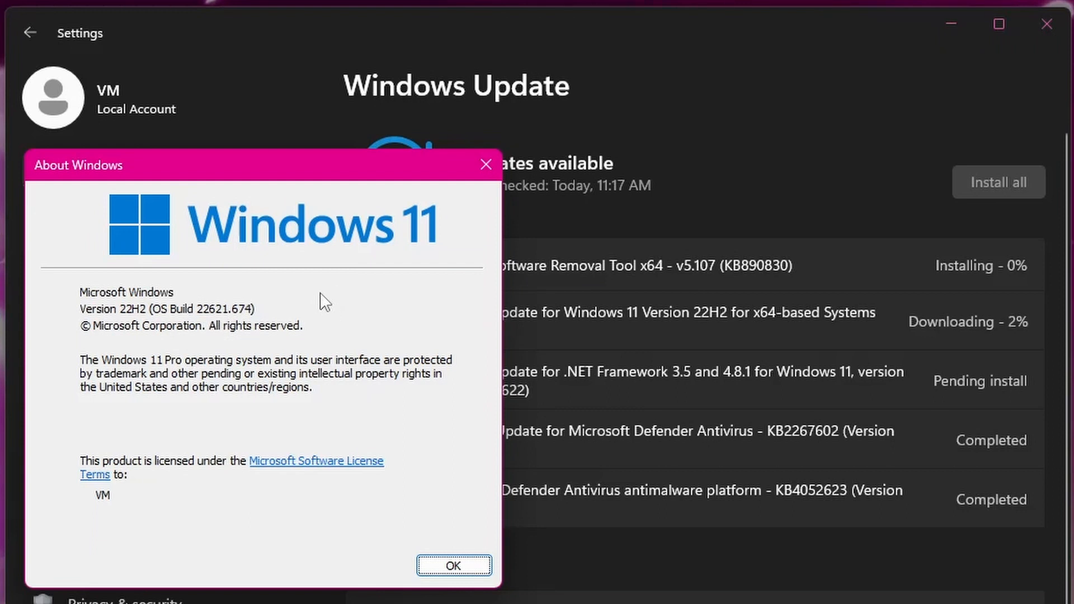
pyautogui.moveTo(464, 211)
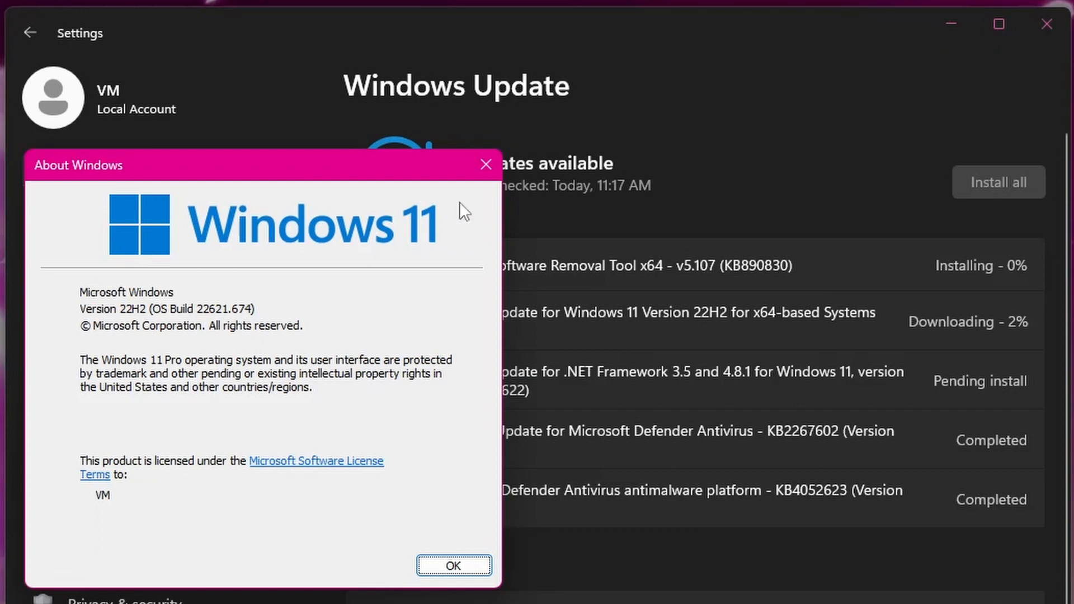
pyautogui.moveTo(573, 231)
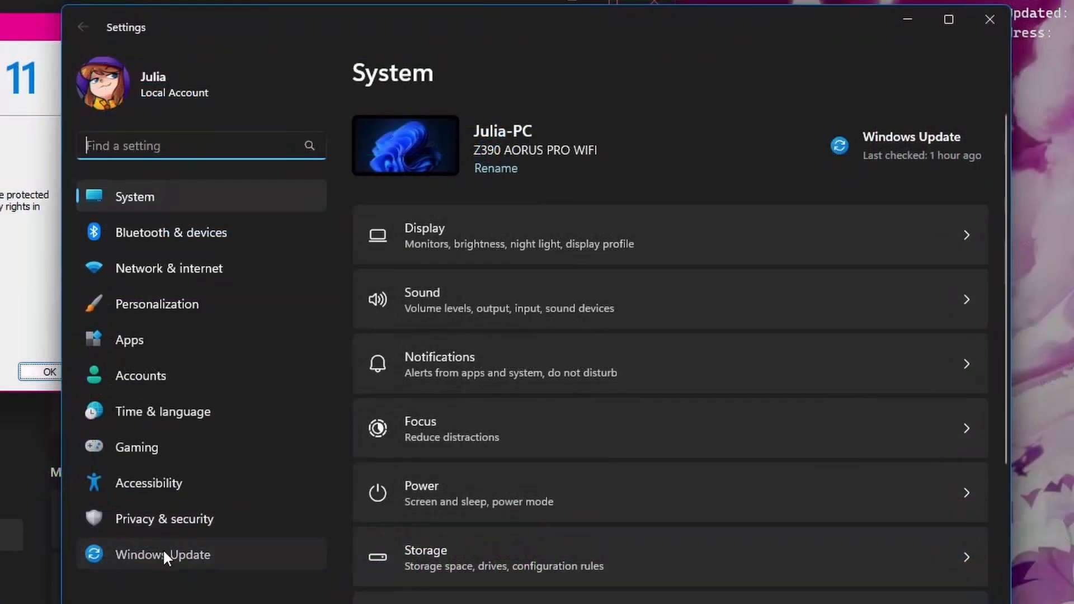
# - On the second PC, go to Windows Update and start a check for updates
pyautogui.click(162, 554)
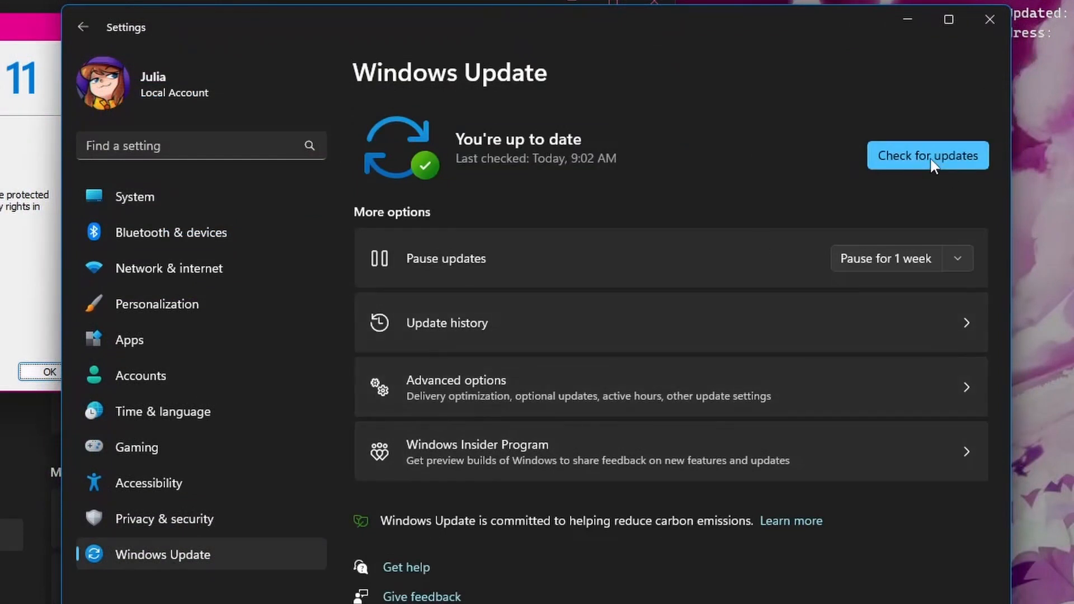
pyautogui.click(927, 156)
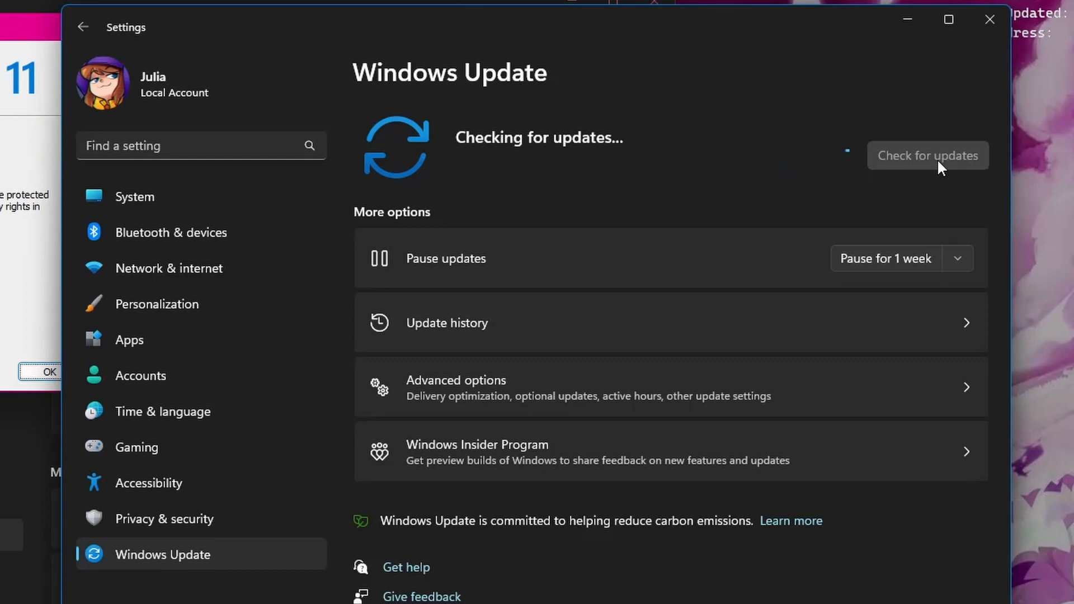
pyautogui.moveTo(714, 71)
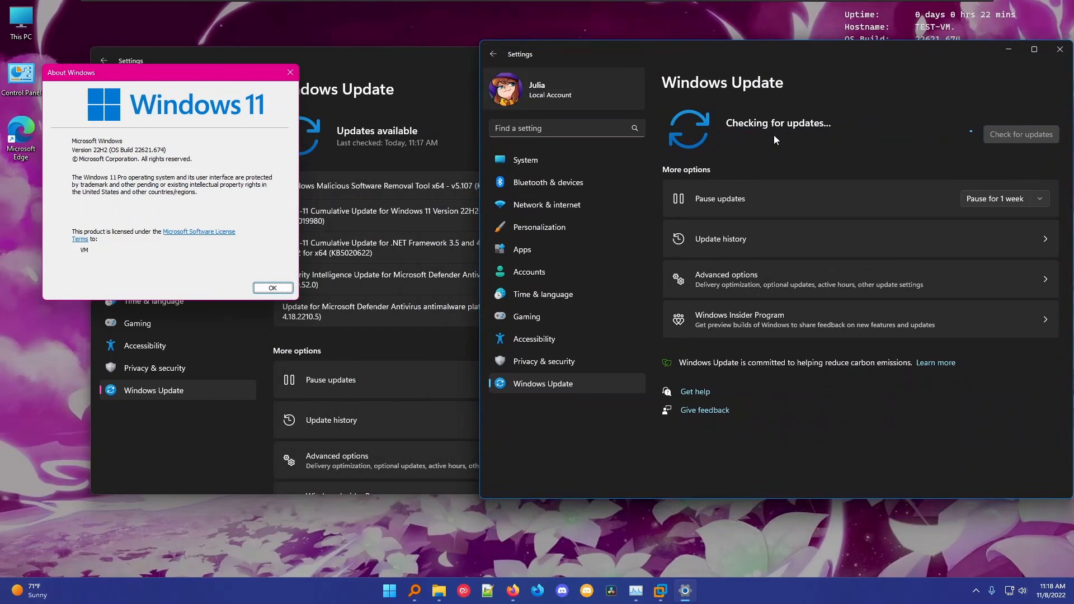
pyautogui.moveTo(813, 181)
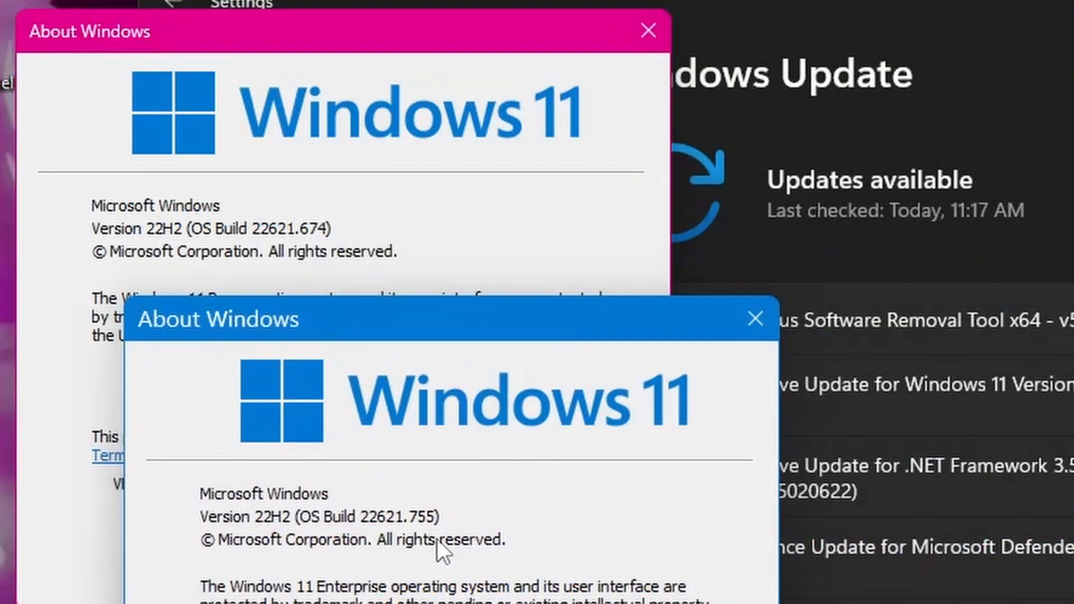
pyautogui.moveTo(493, 544)
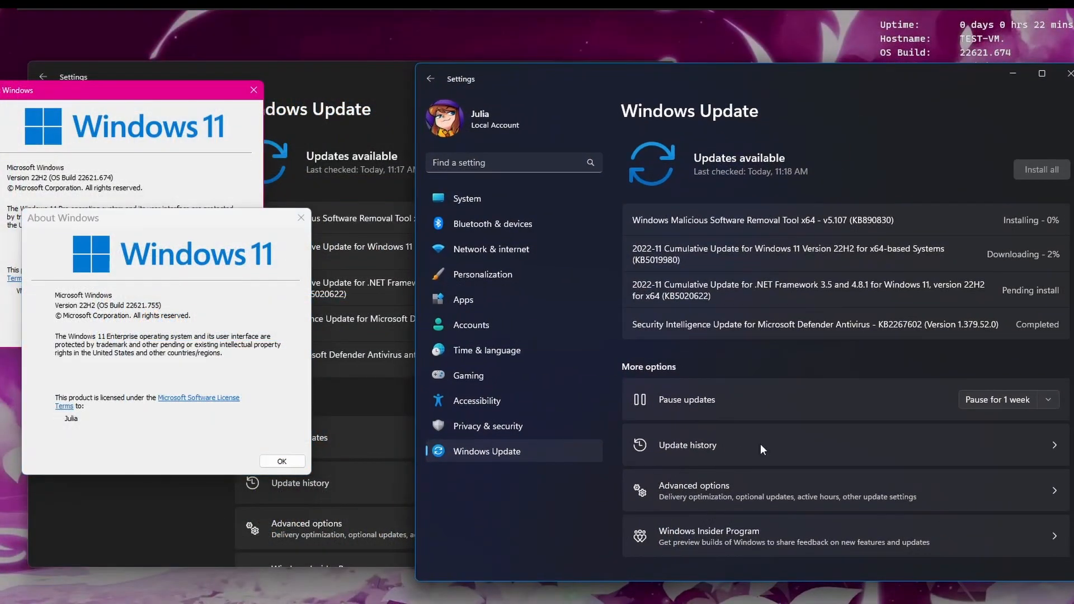
pyautogui.moveTo(821, 377)
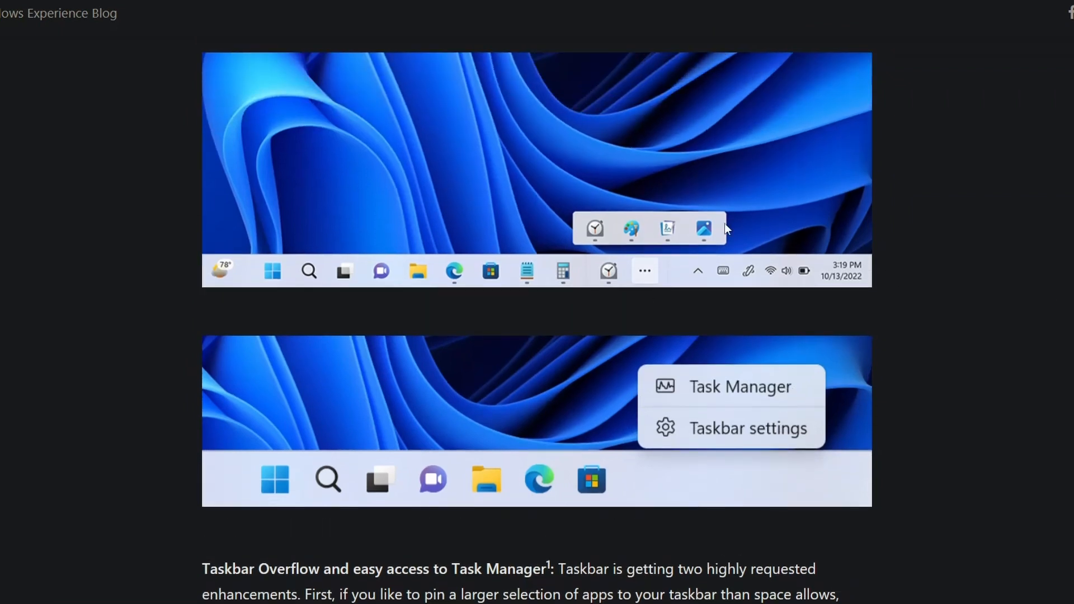
# - Scroll through the Windows Experience Blog post about the new Windows 11 features
pyautogui.scroll(-3)
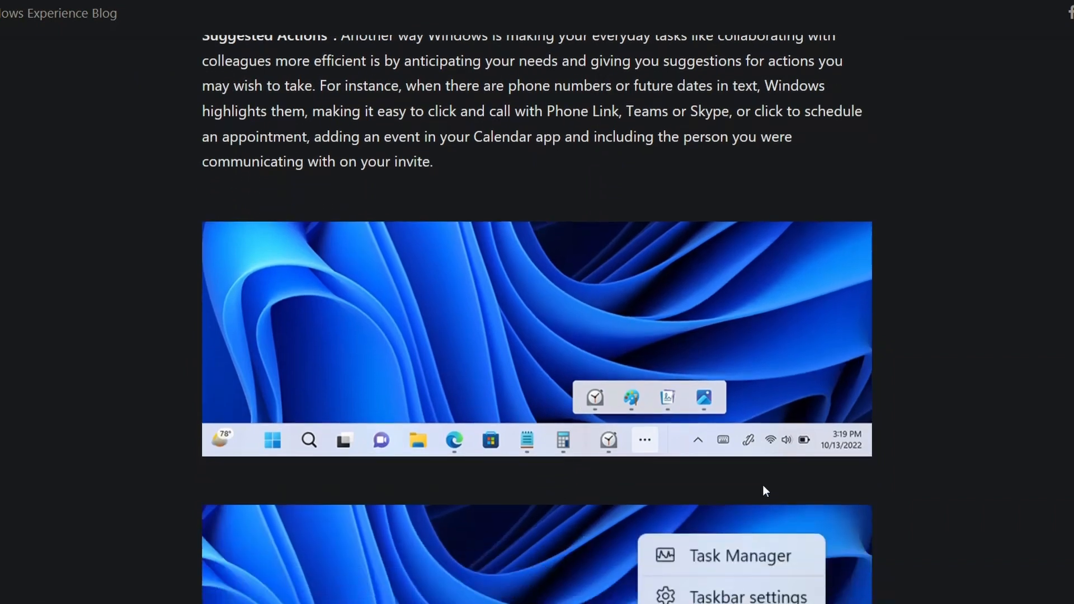
pyautogui.scroll(-3)
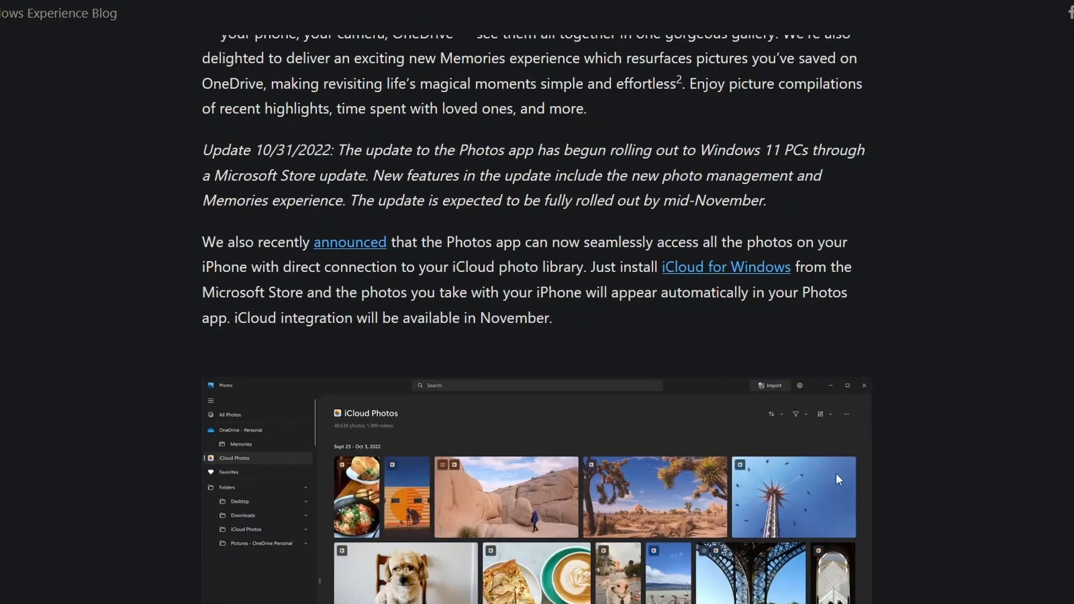
pyautogui.scroll(-3)
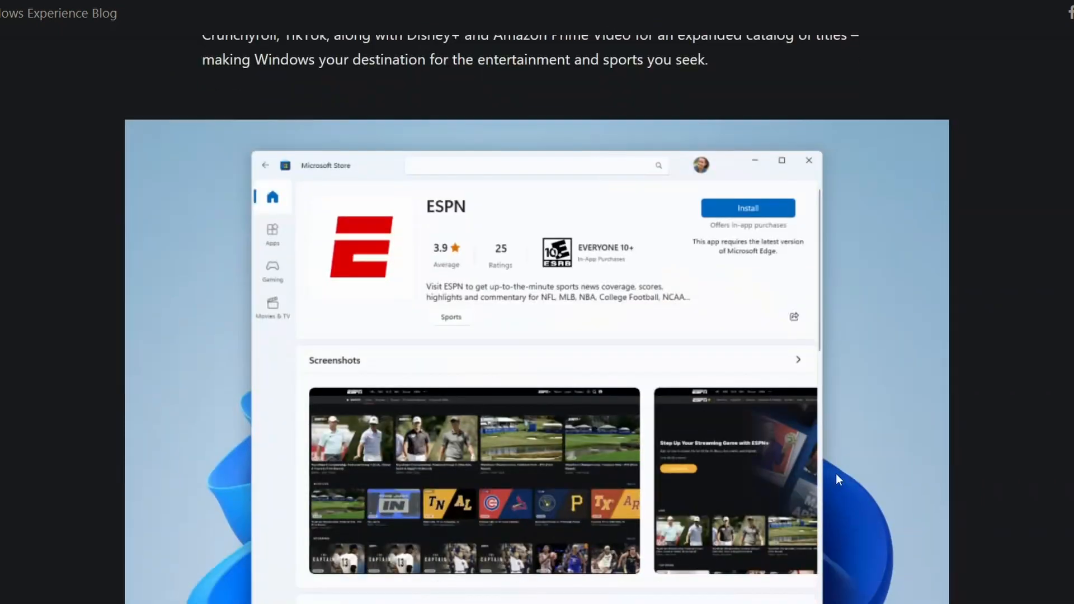
pyautogui.scroll(-3)
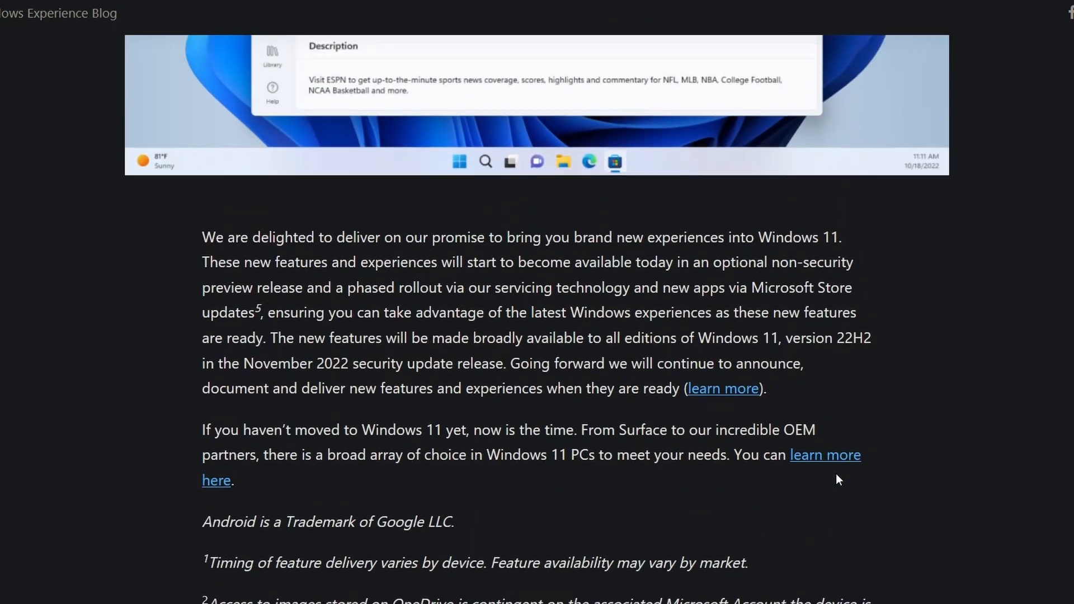
pyautogui.scroll(-3)
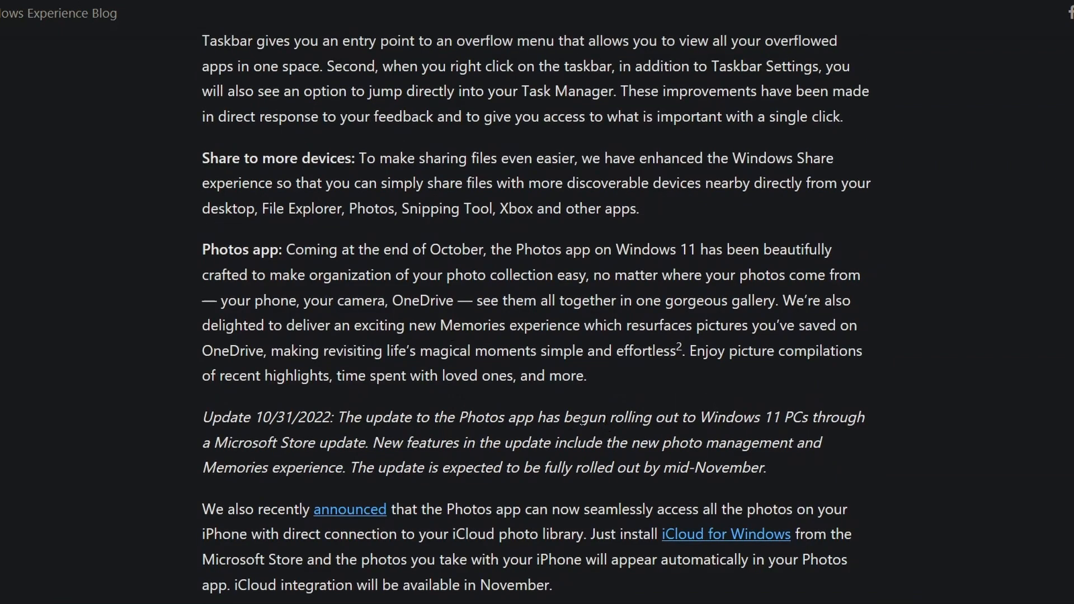
pyautogui.scroll(3)
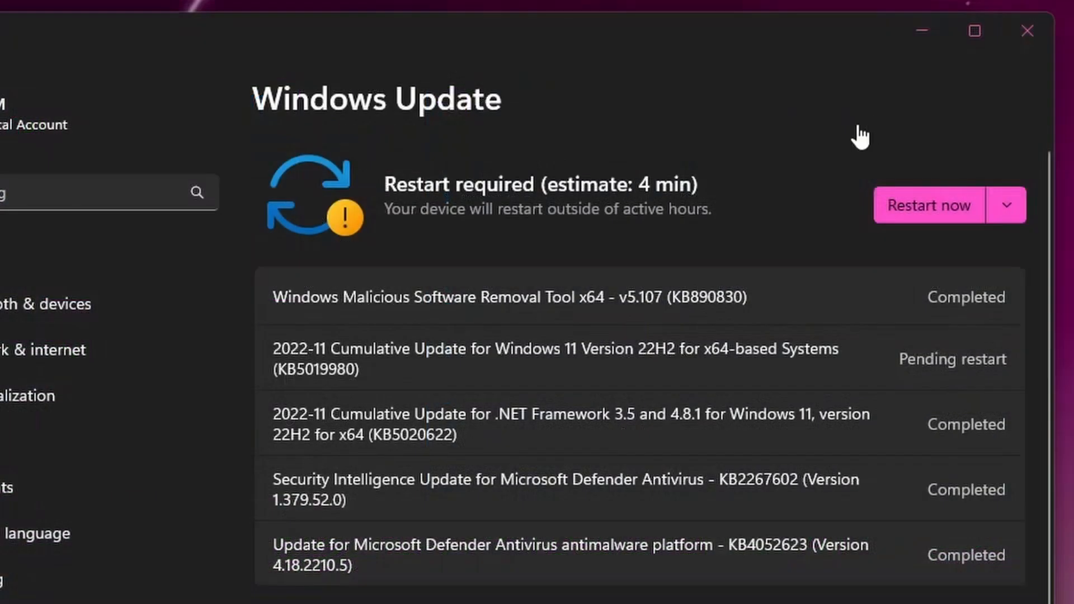
pyautogui.moveTo(864, 209)
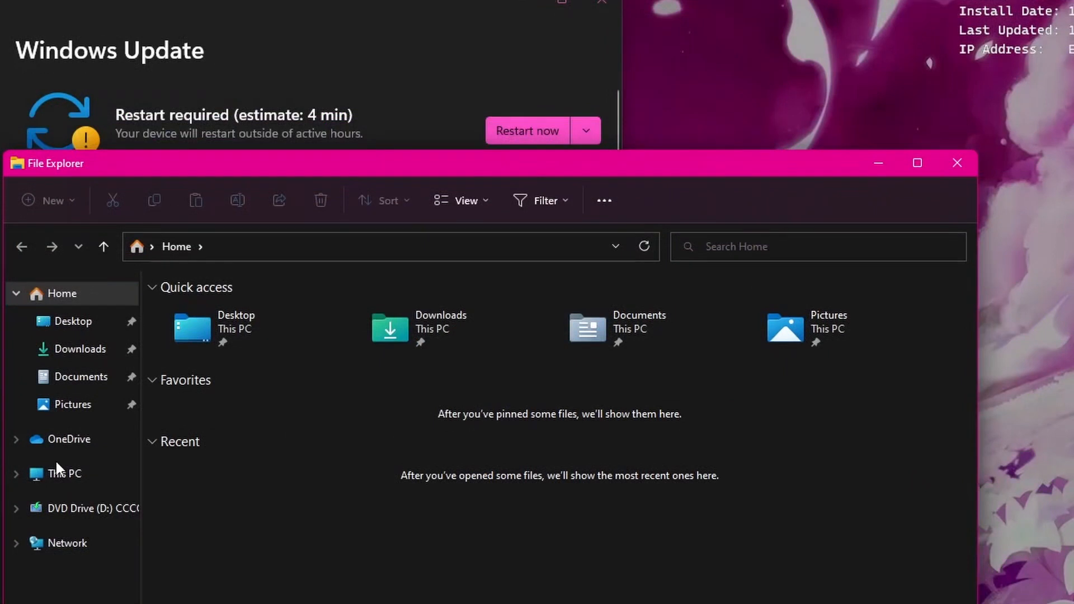
# - Restart the PC to finish installing the 2022-11 cumulative update
pyautogui.click(64, 473)
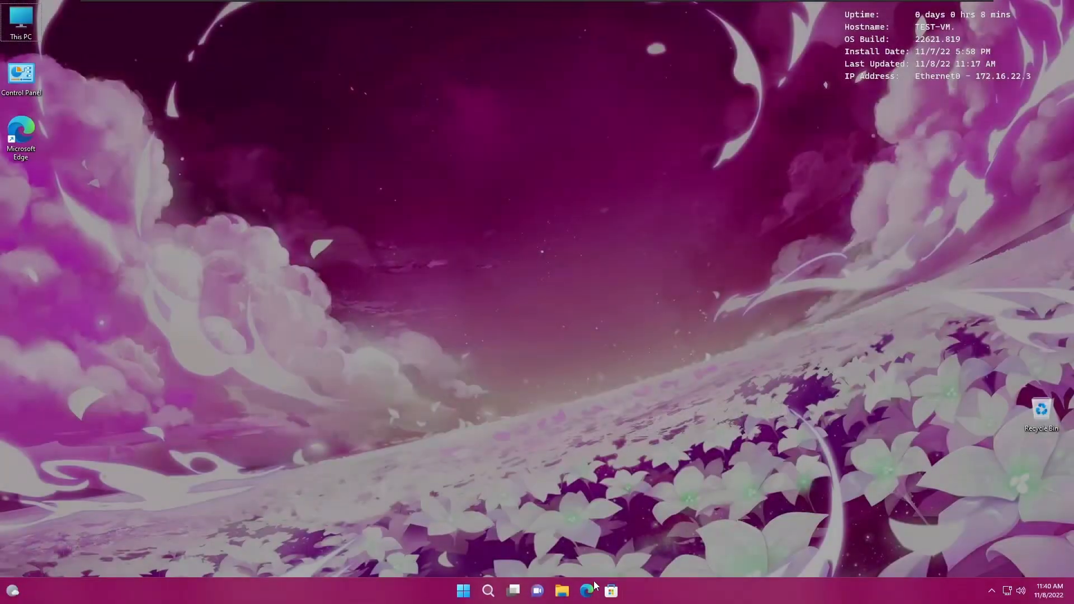
# - Open Settings on the Windows Update page, with File Explorer launched beside it
pyautogui.click(463, 590)
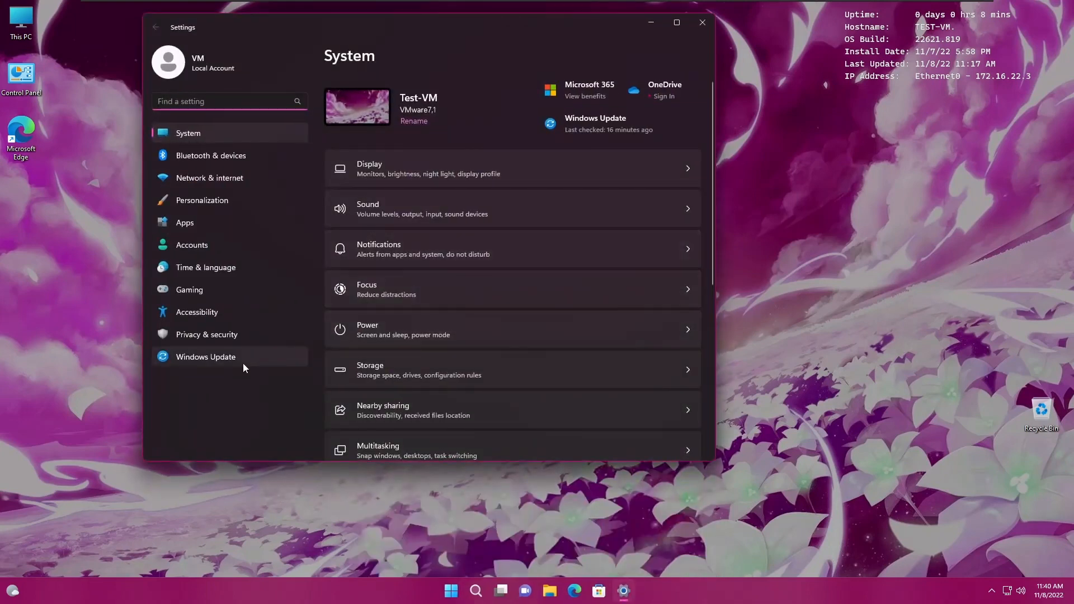
pyautogui.click(205, 357)
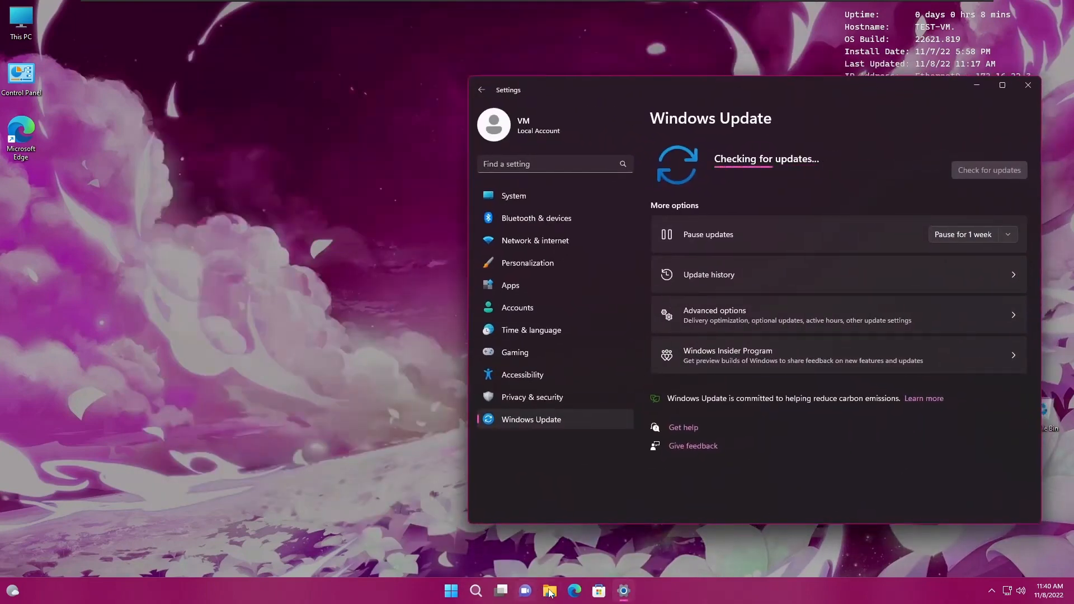
pyautogui.click(549, 591)
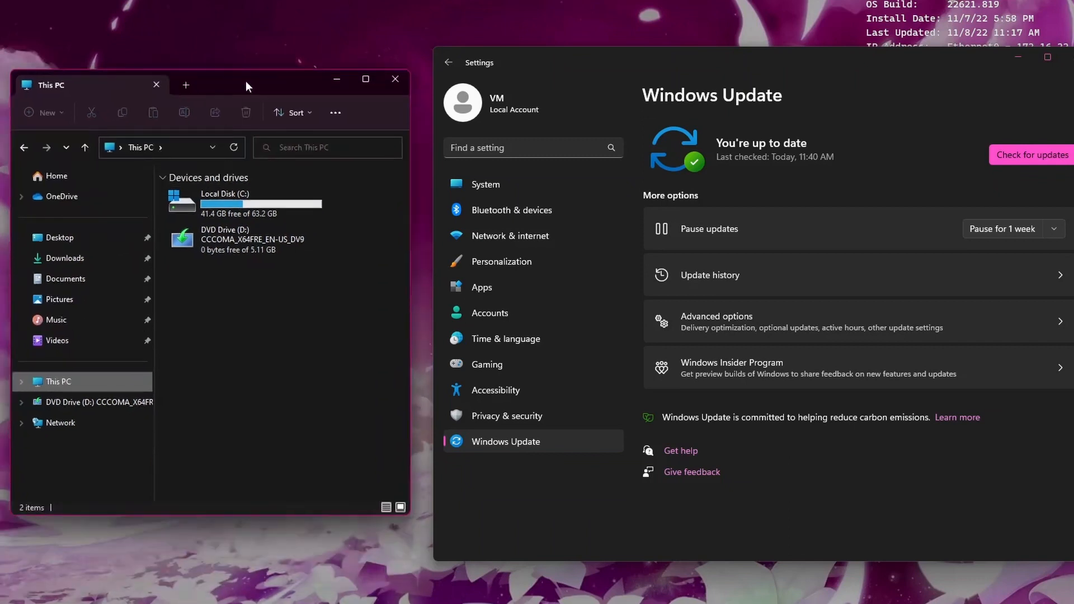
# - Set up Videos, Pictures, Downloads and Home tabs, and move the backgroundcooool image to Pictures
pyautogui.click(185, 84)
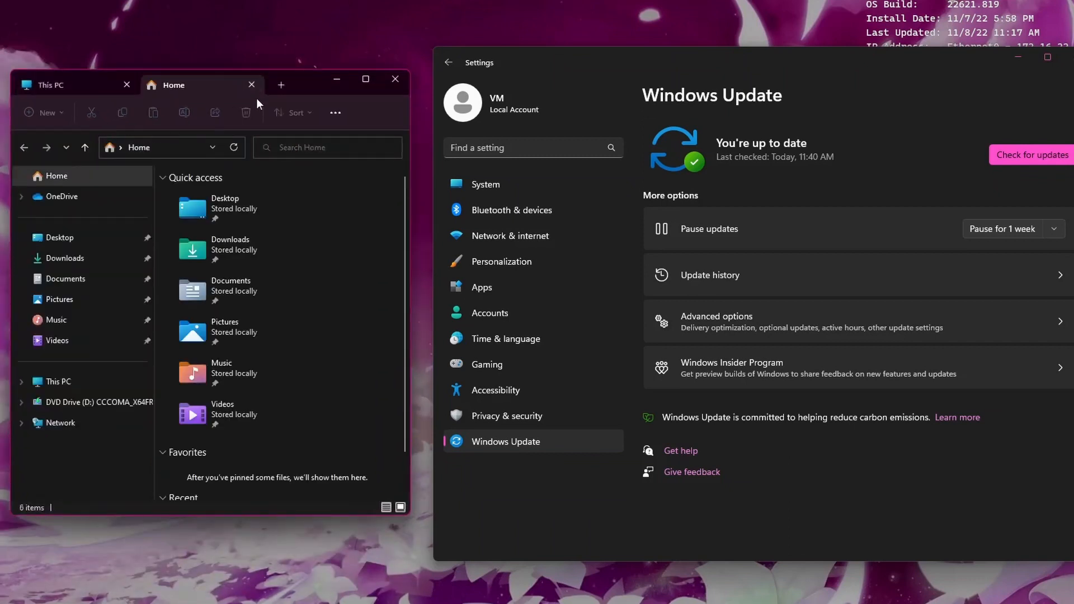
pyautogui.click(280, 84)
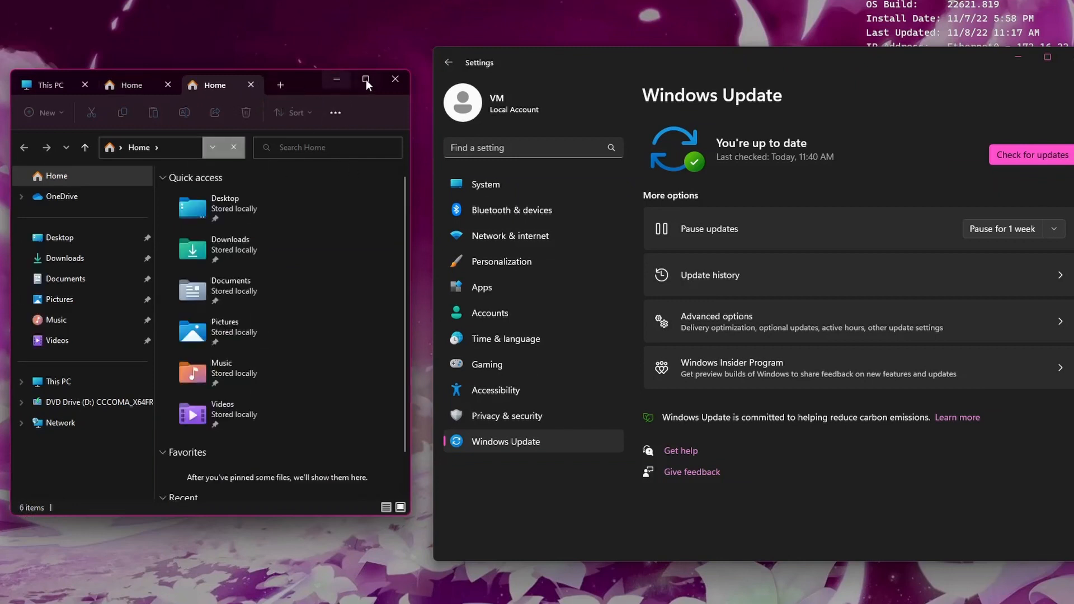
pyautogui.click(366, 80)
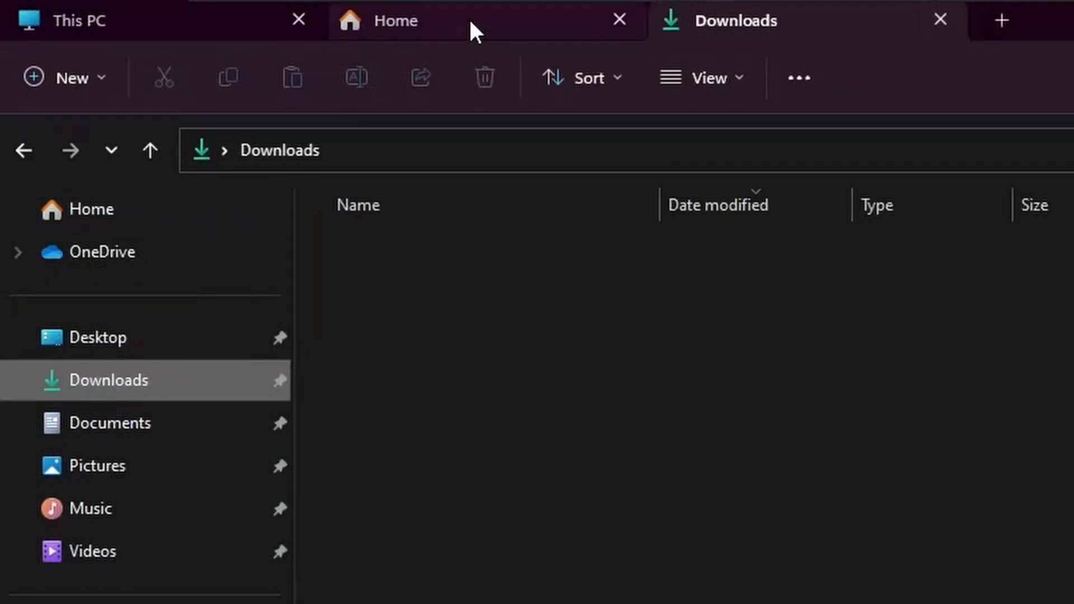
pyautogui.click(98, 465)
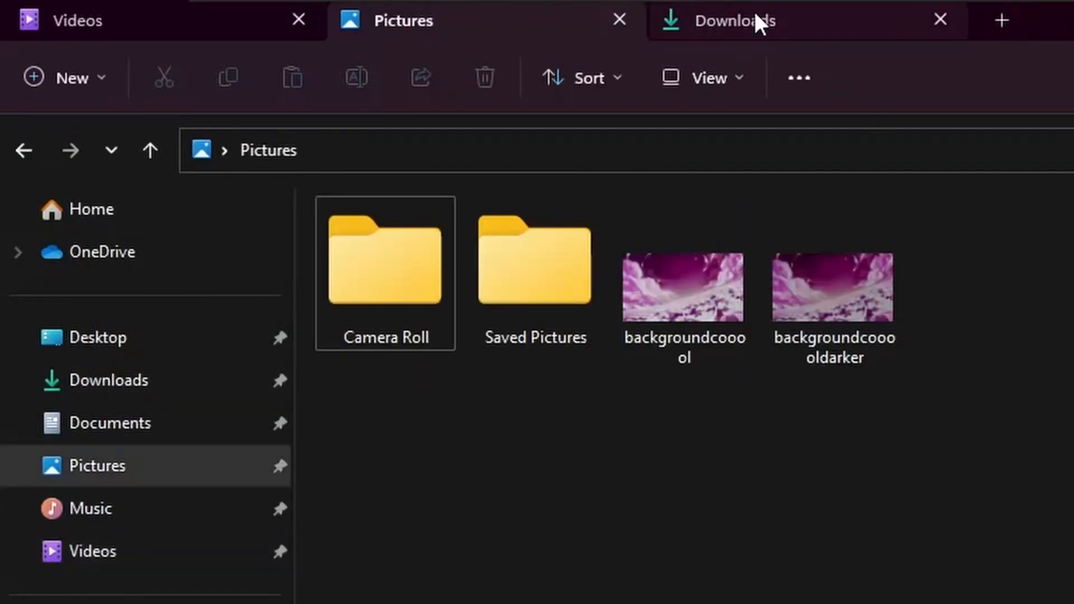
pyautogui.click(1000, 20)
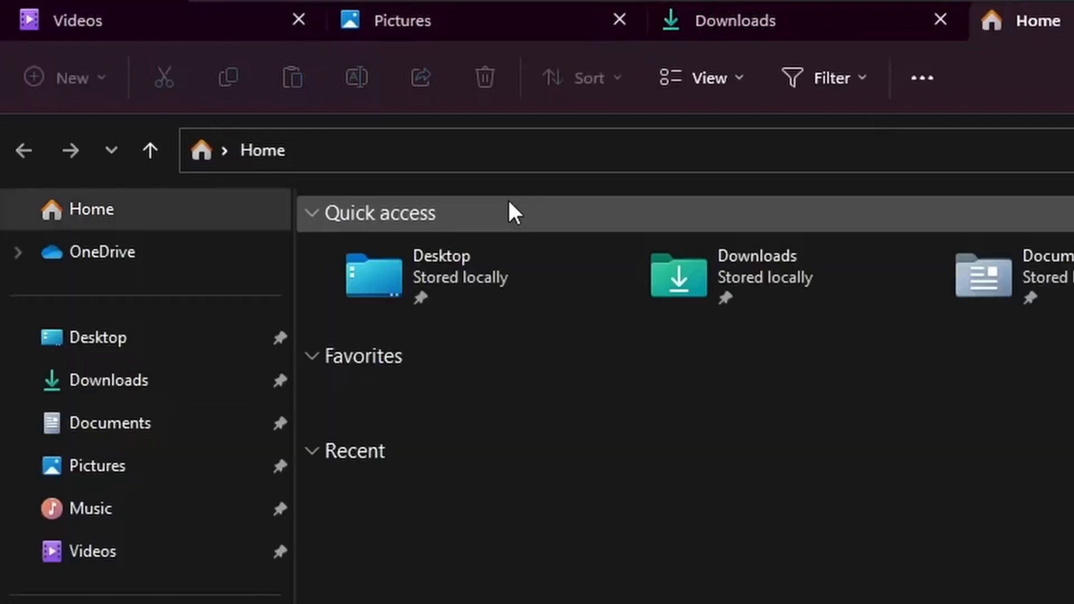
pyautogui.click(76, 20)
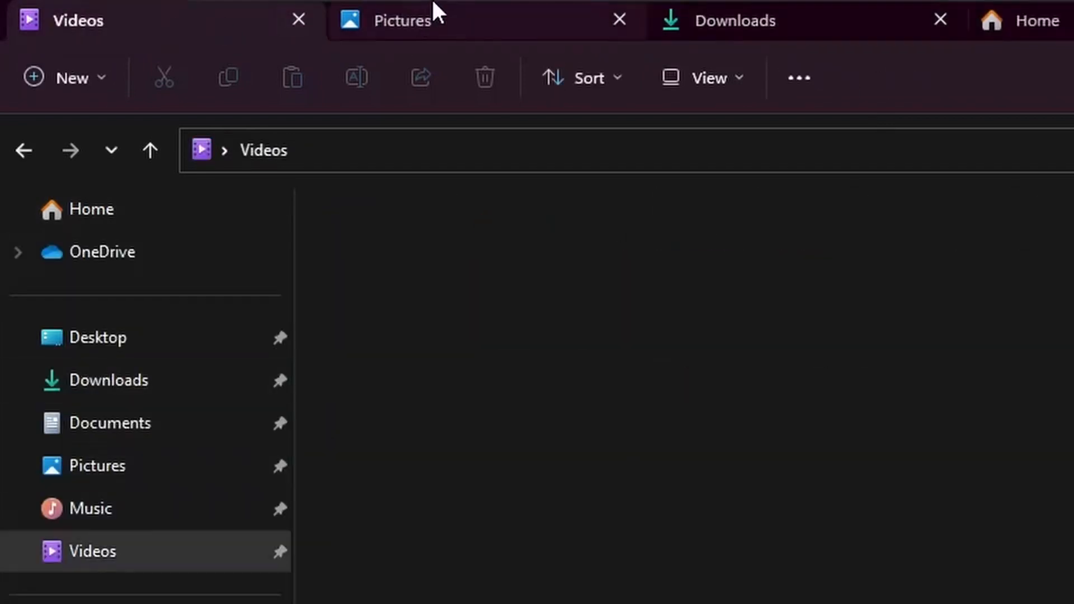
pyautogui.click(401, 20)
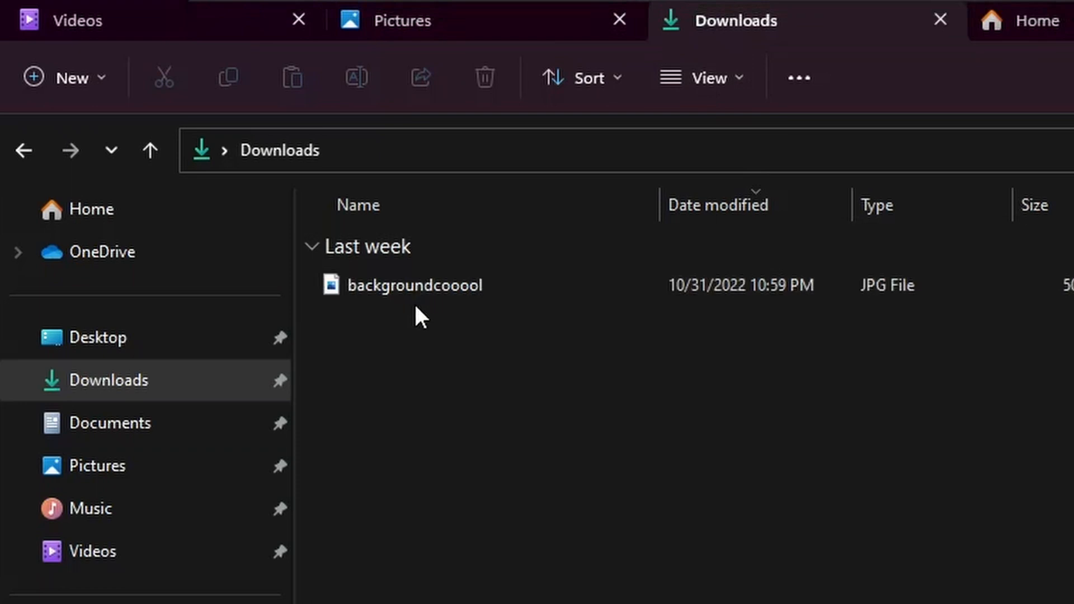
pyautogui.click(397, 20)
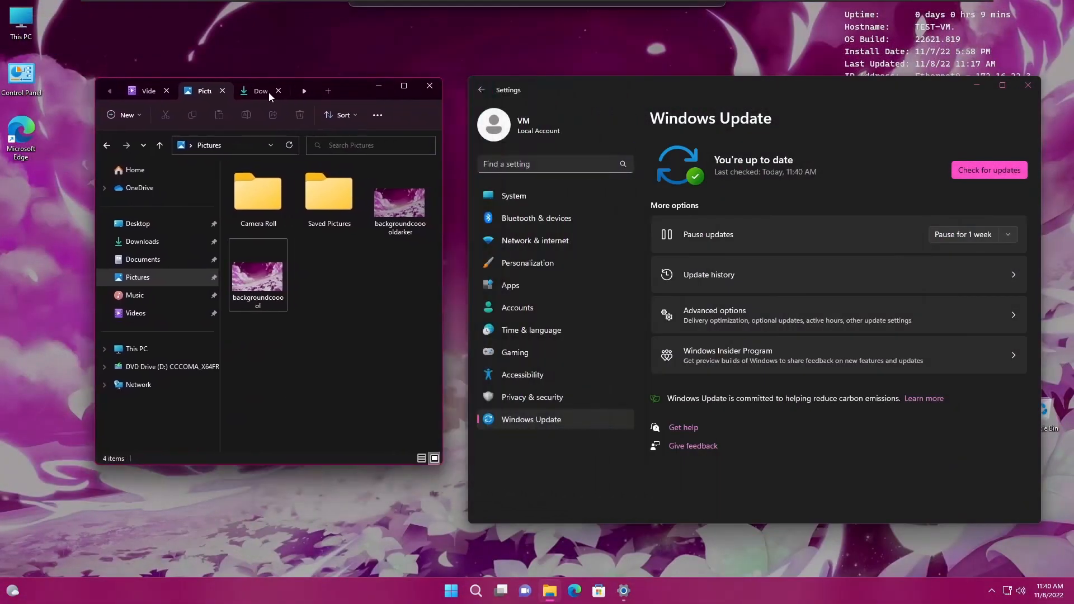
pyautogui.moveTo(548, 590)
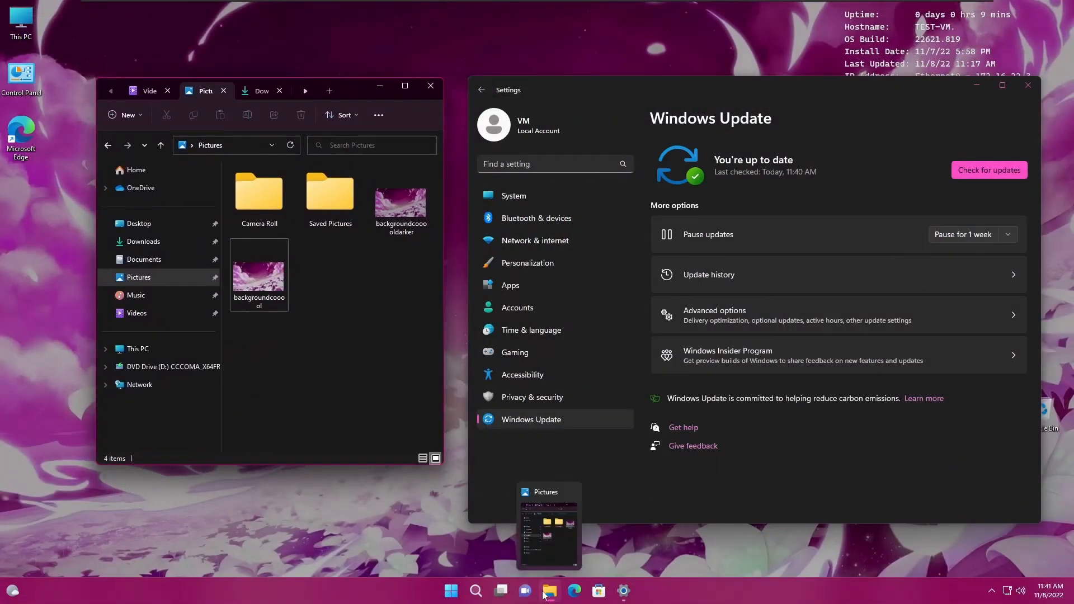
pyautogui.moveTo(566, 546)
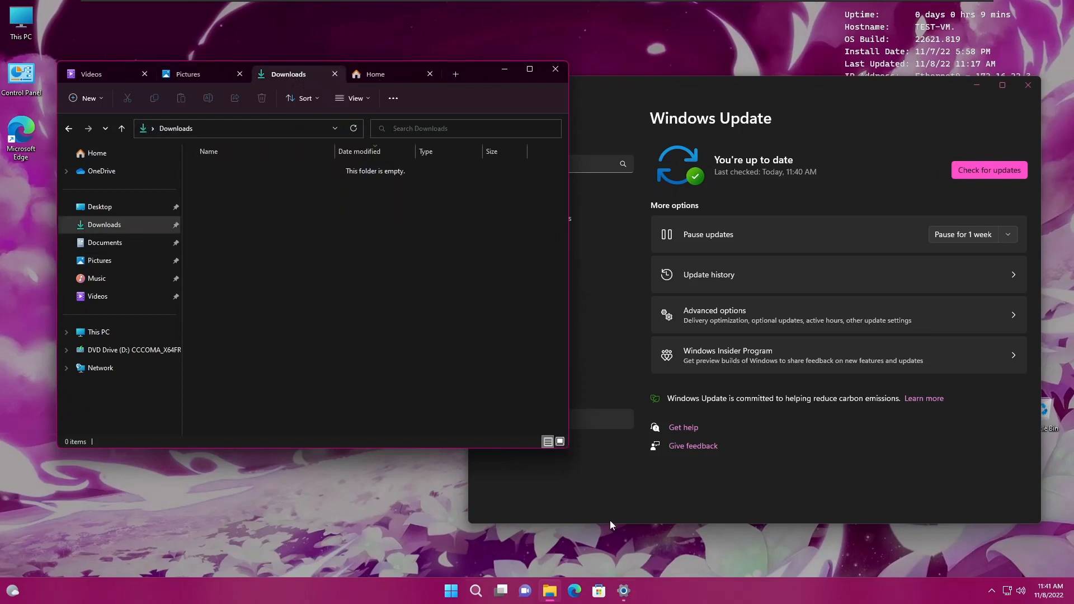
pyautogui.moveTo(549, 589)
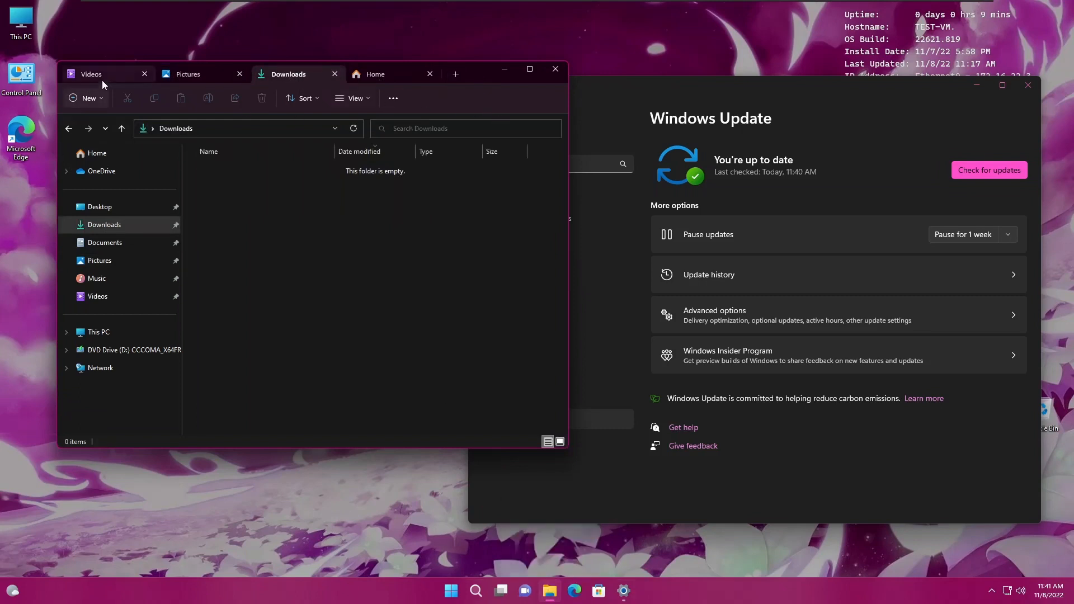
# - Switch to the Videos tab in File Explorer
pyautogui.click(376, 74)
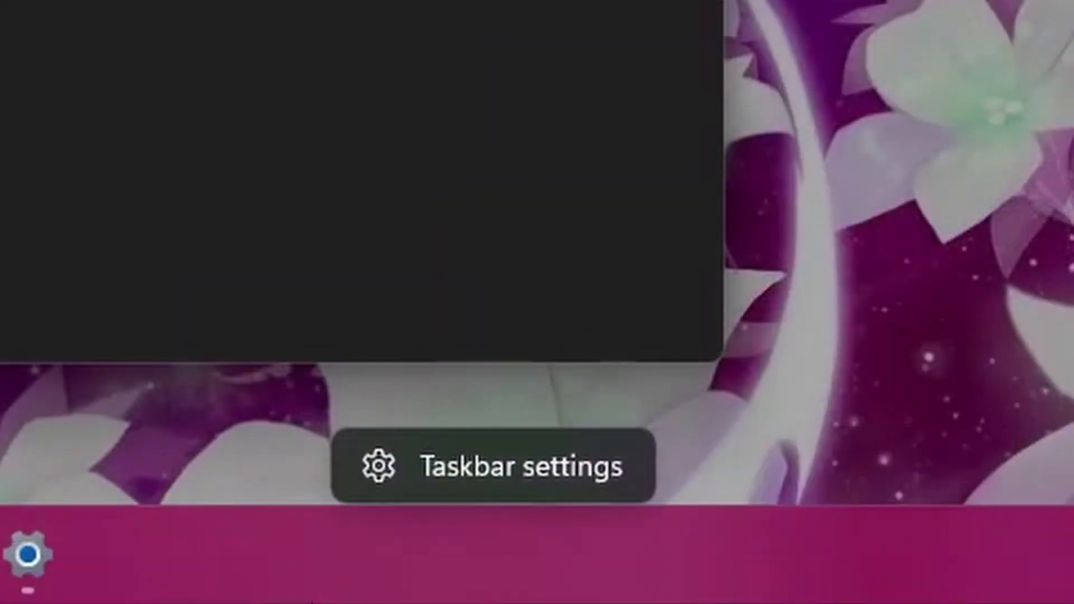
pyautogui.moveTo(463, 144)
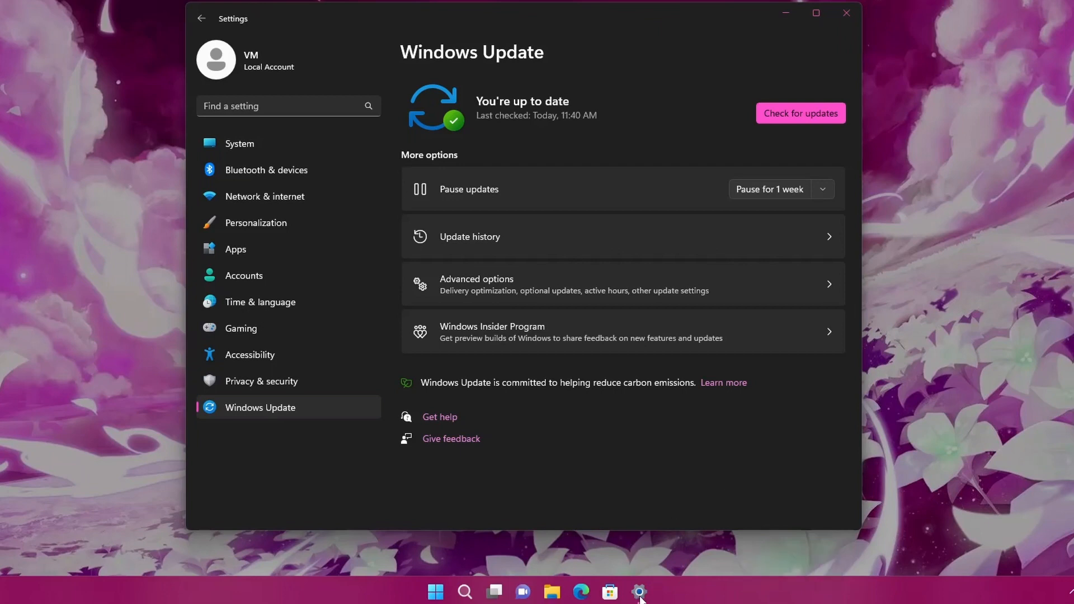
# - Recheck for updates, then close About Windows after it confirms OS Build 22621.819
pyautogui.click(799, 113)
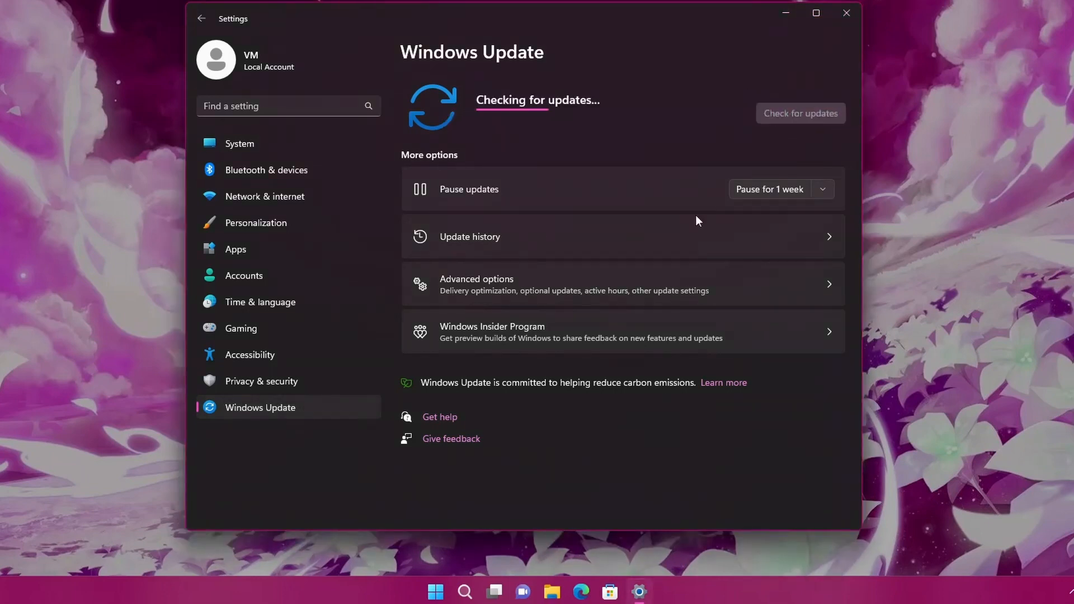
pyautogui.moveTo(656, 168)
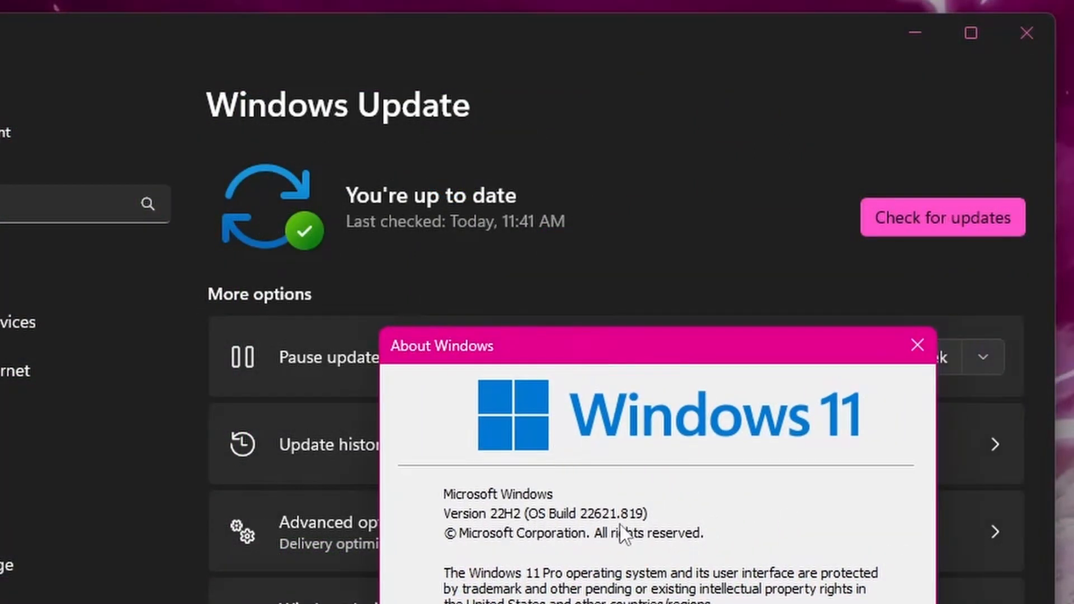
pyautogui.moveTo(677, 538)
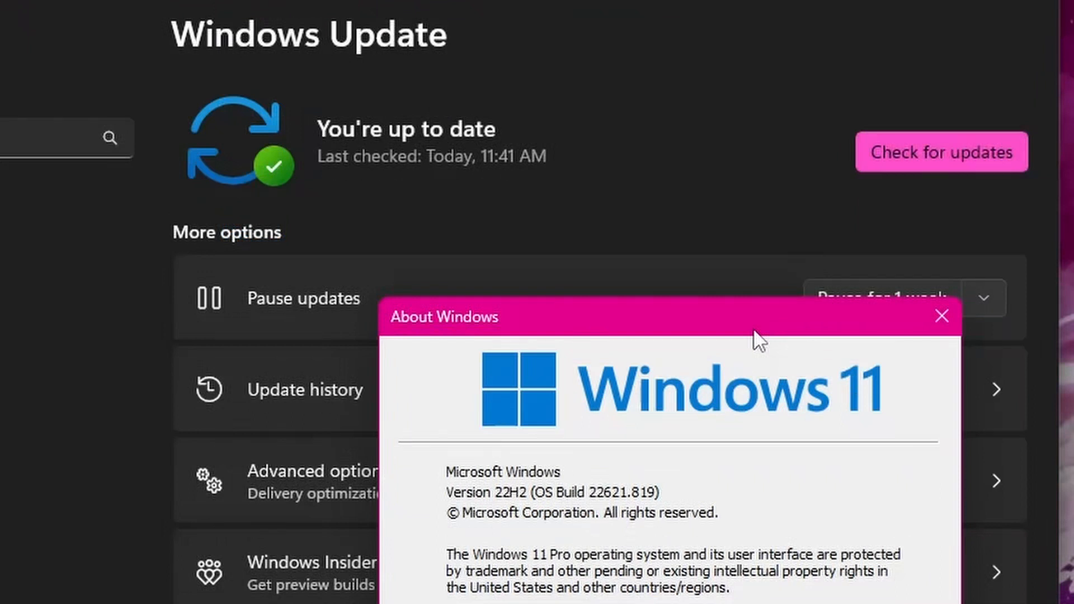
pyautogui.moveTo(352, 595)
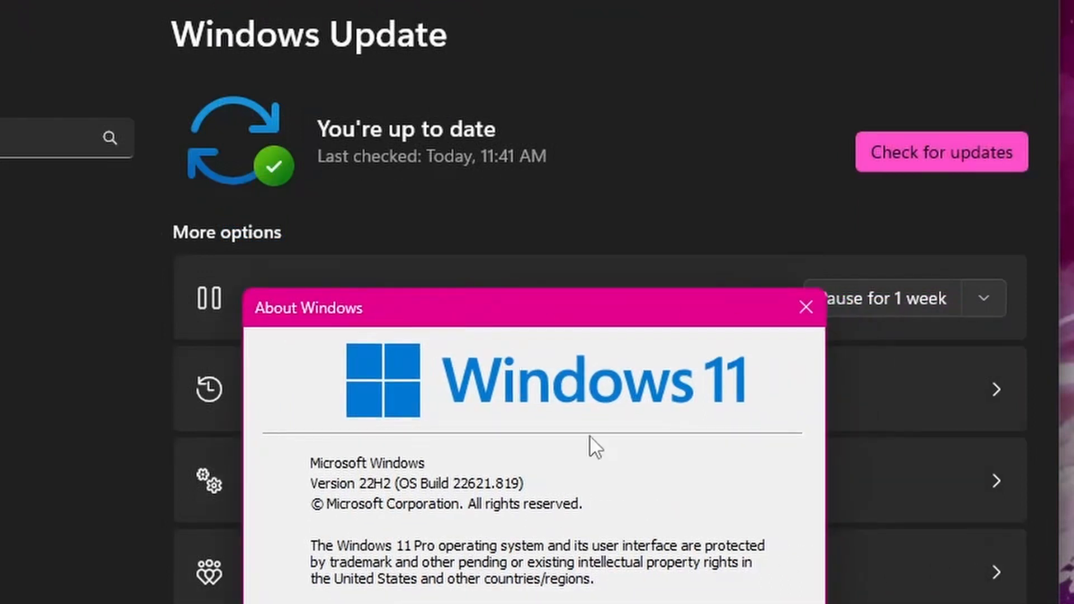
pyautogui.click(806, 308)
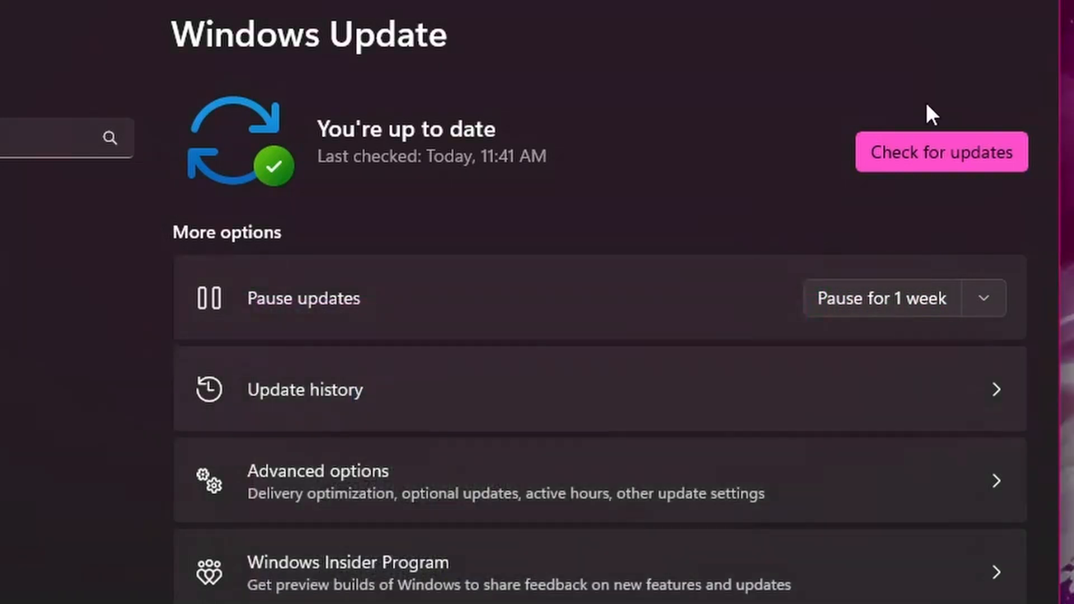